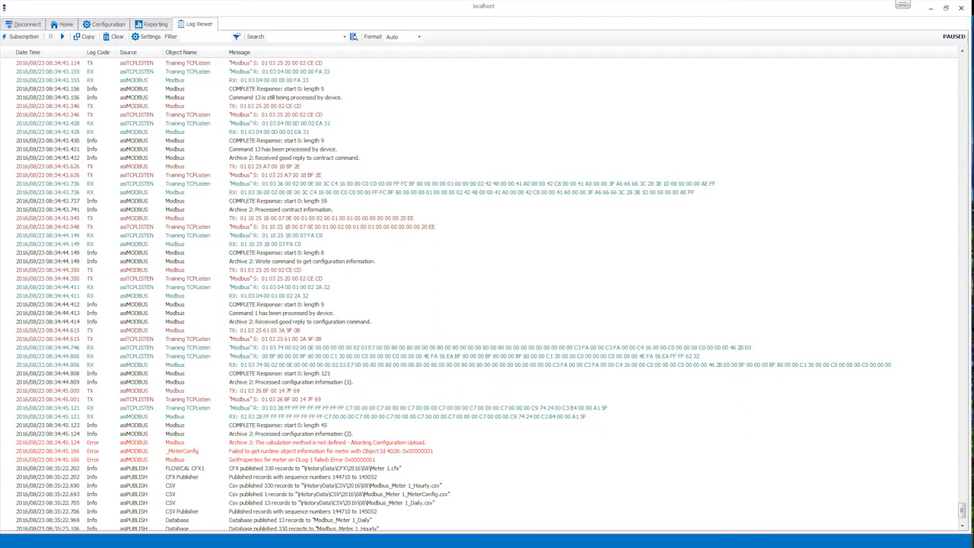
Minimize the paused ACM log window to reveal the Windows desktop.
click(107, 23)
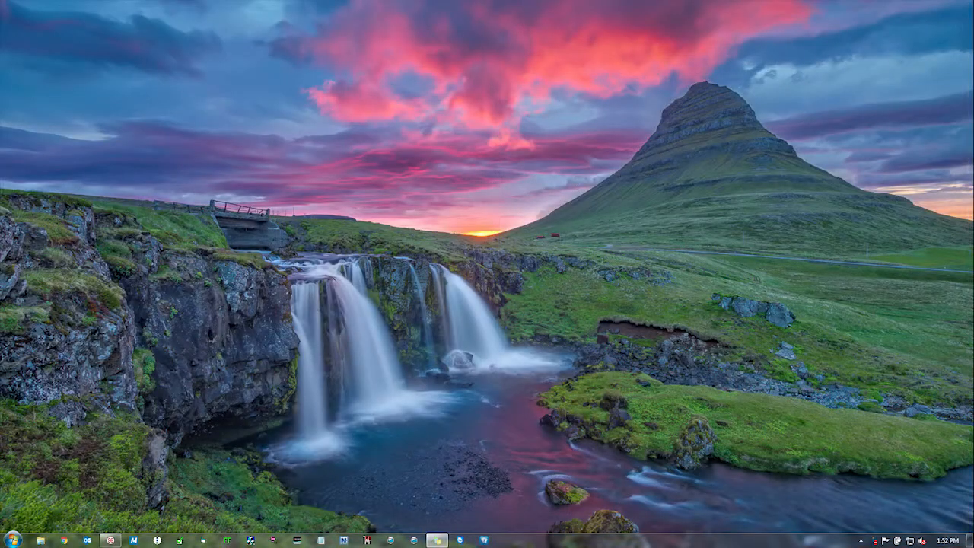
Launch ACM Logger from the AutoSol Communication Manager Start menu group and answer the Disconnect Request.
click(15, 533)
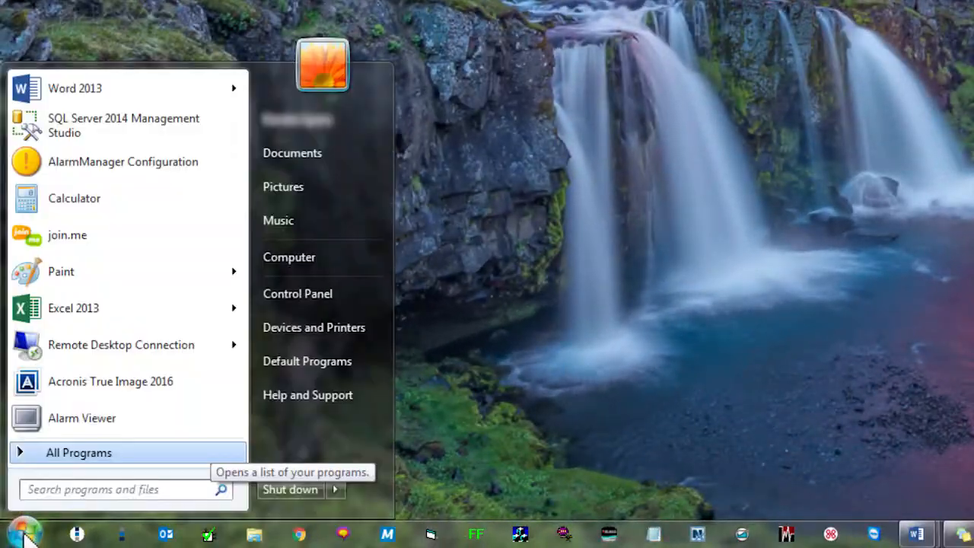
click(78, 452)
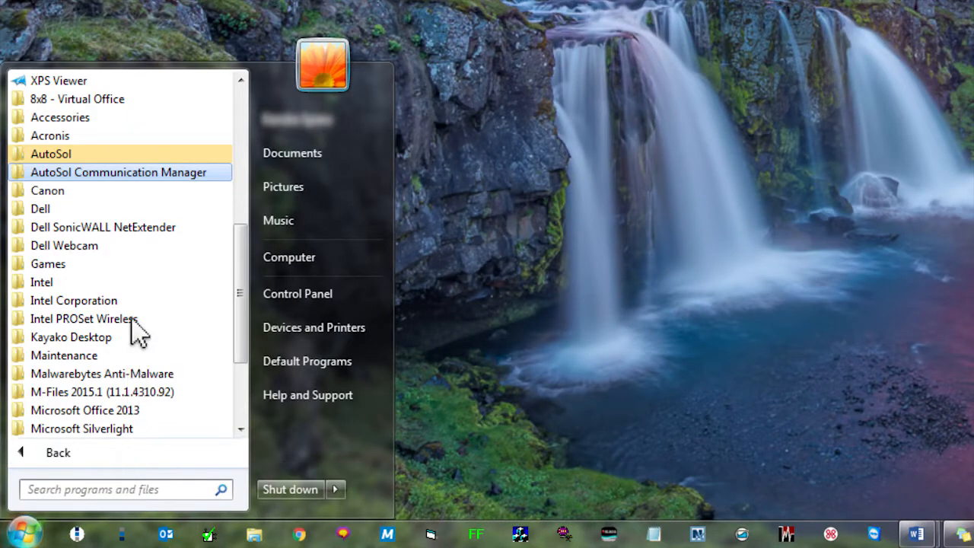
click(117, 172)
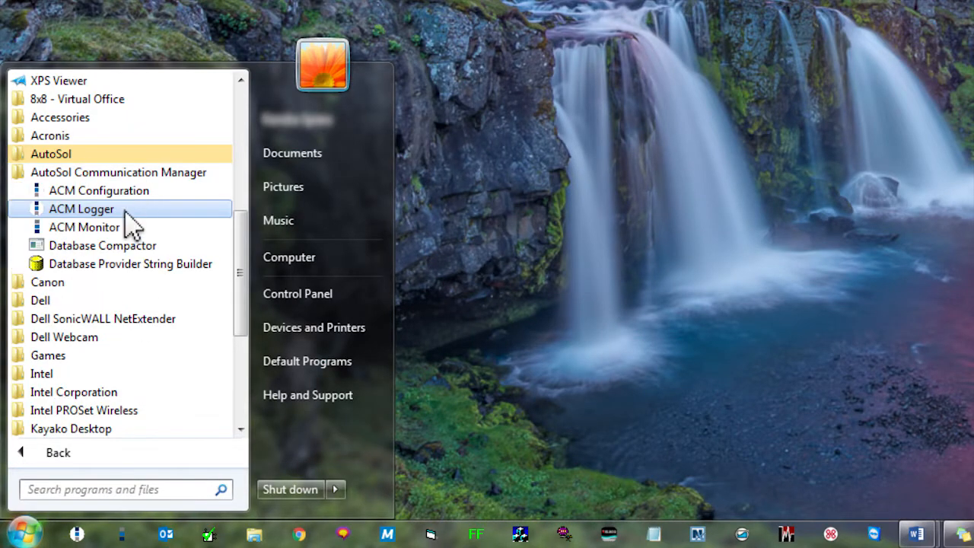
click(81, 209)
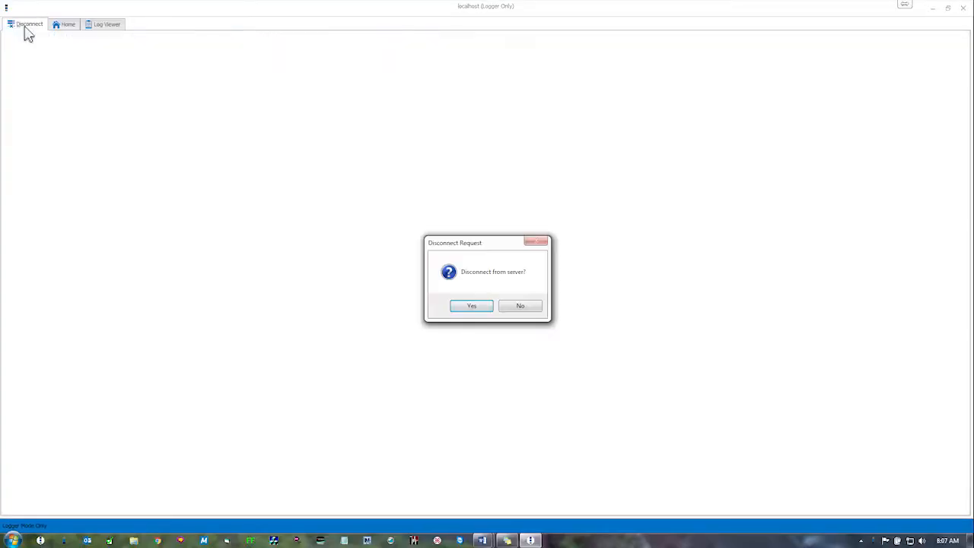
click(520, 305)
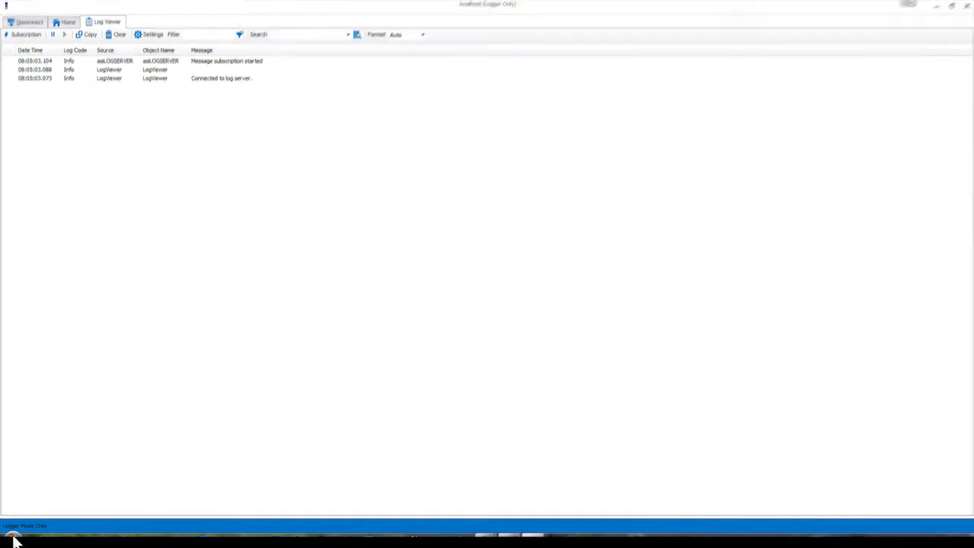
Launch ACM Configuration from the Start menu, view port options, and connect to localhost.
click(11, 537)
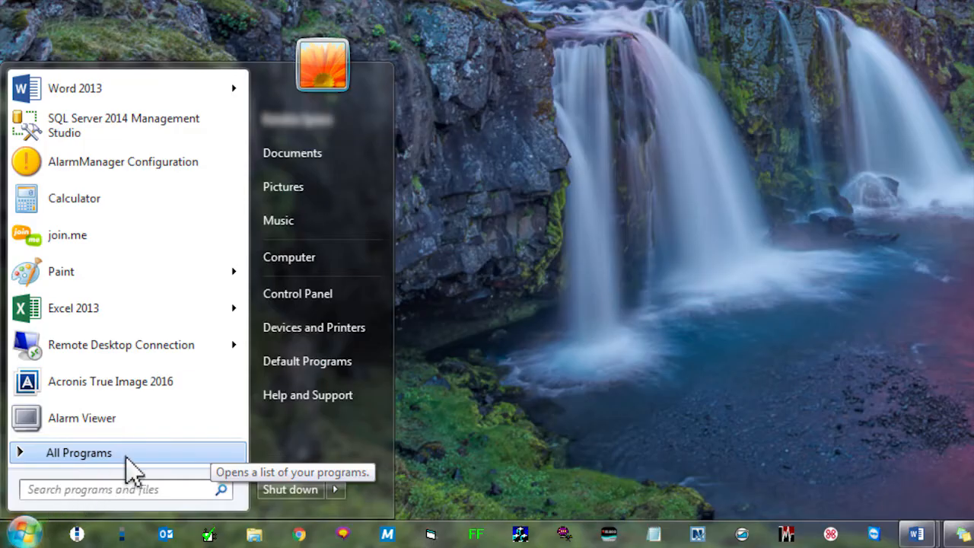
click(78, 452)
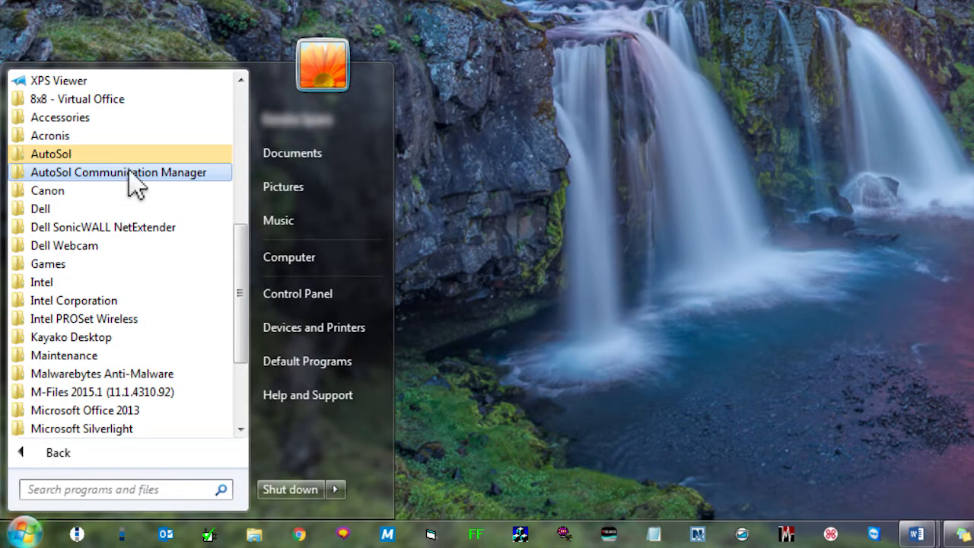
click(117, 171)
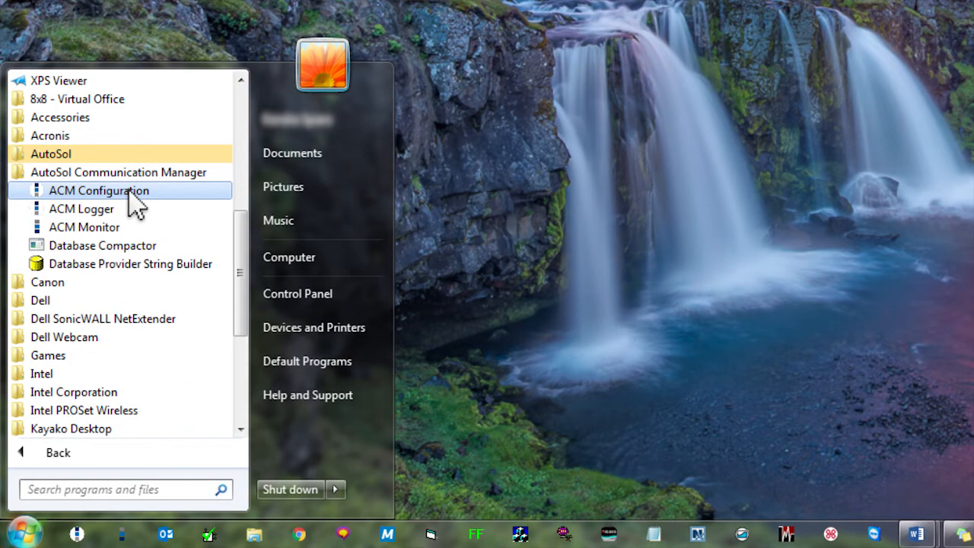
click(99, 190)
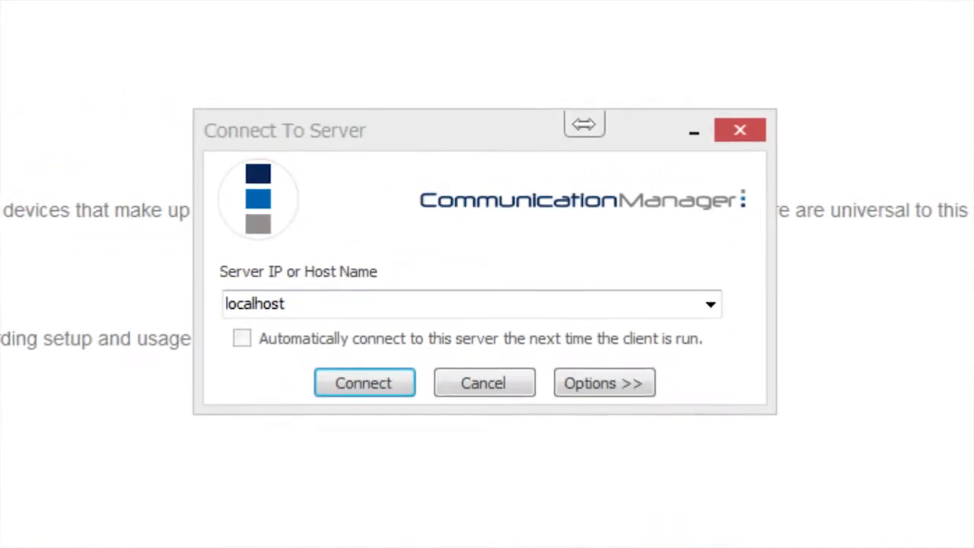
mouse_move(441, 312)
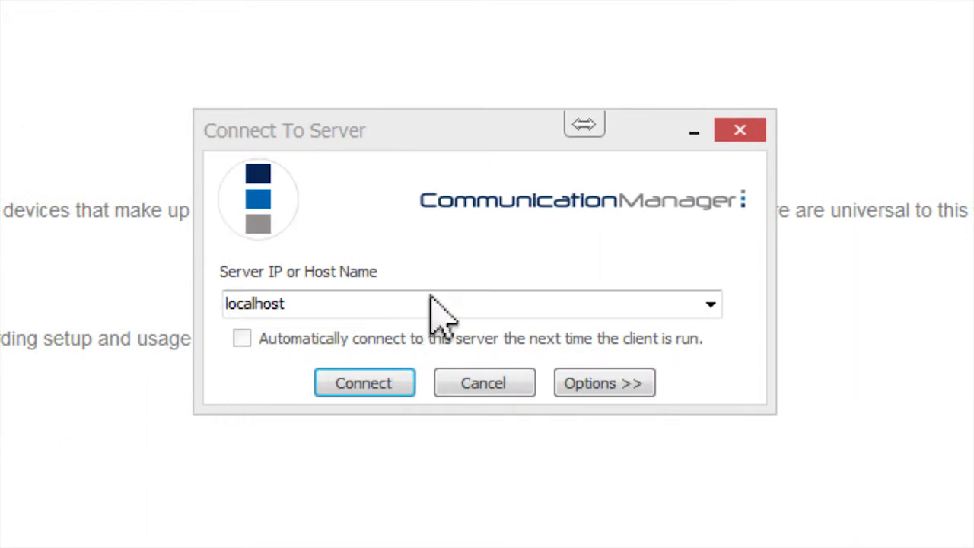
mouse_move(164, 327)
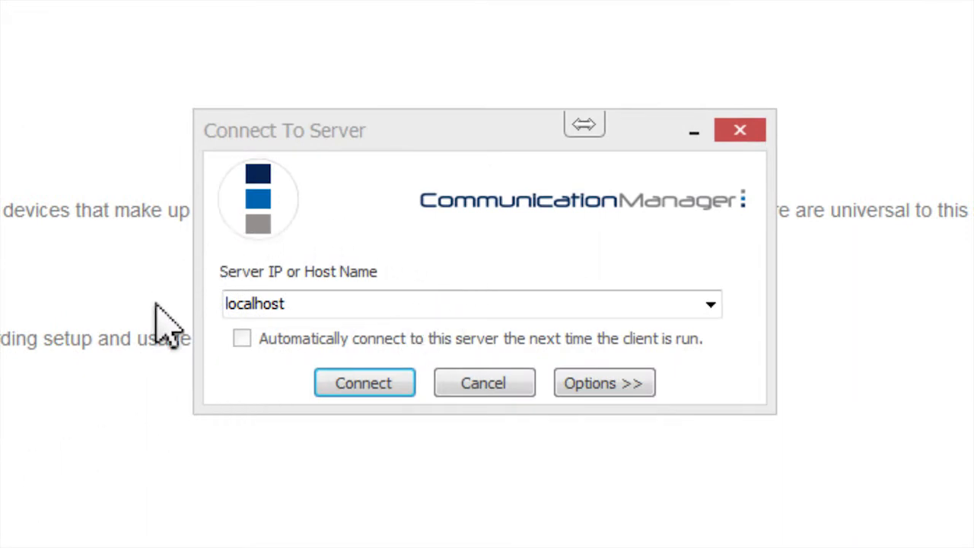
mouse_move(491, 255)
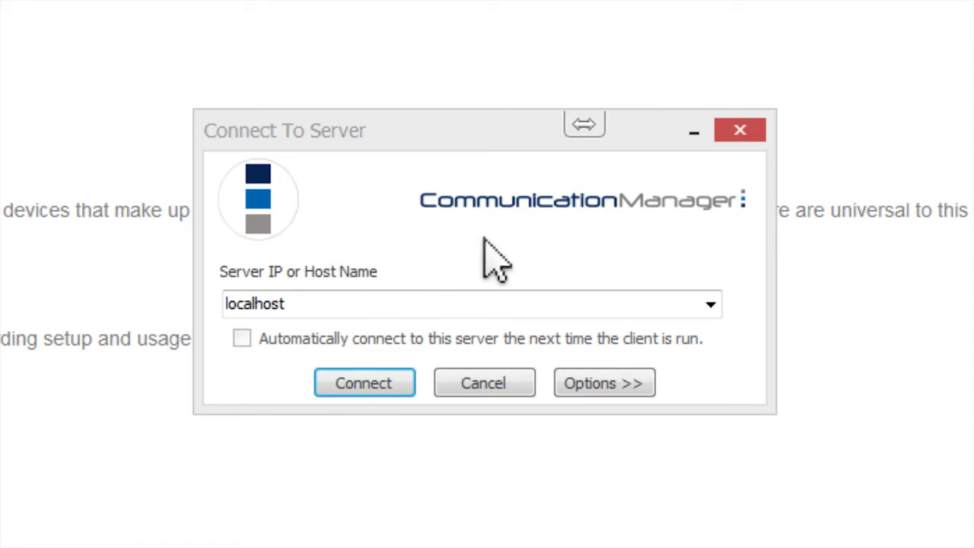
click(603, 383)
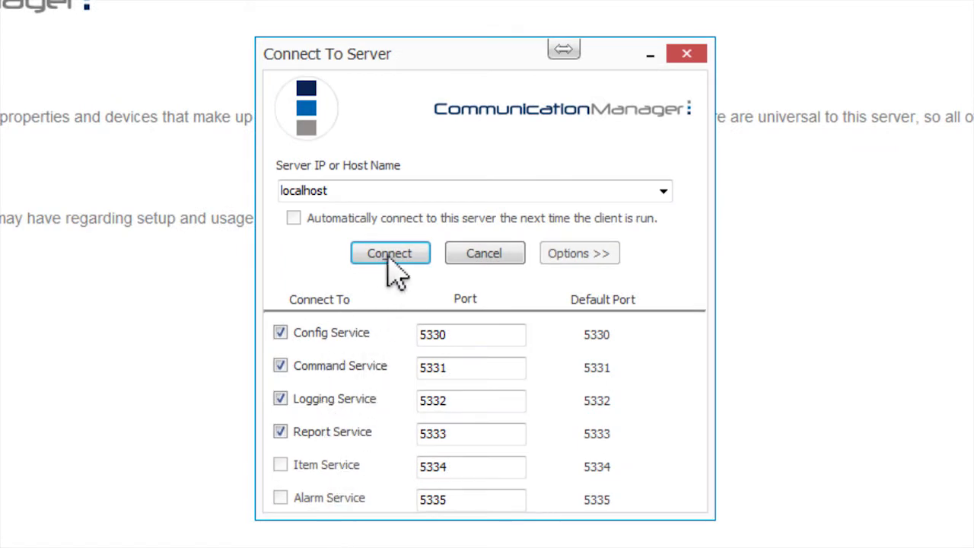
click(390, 254)
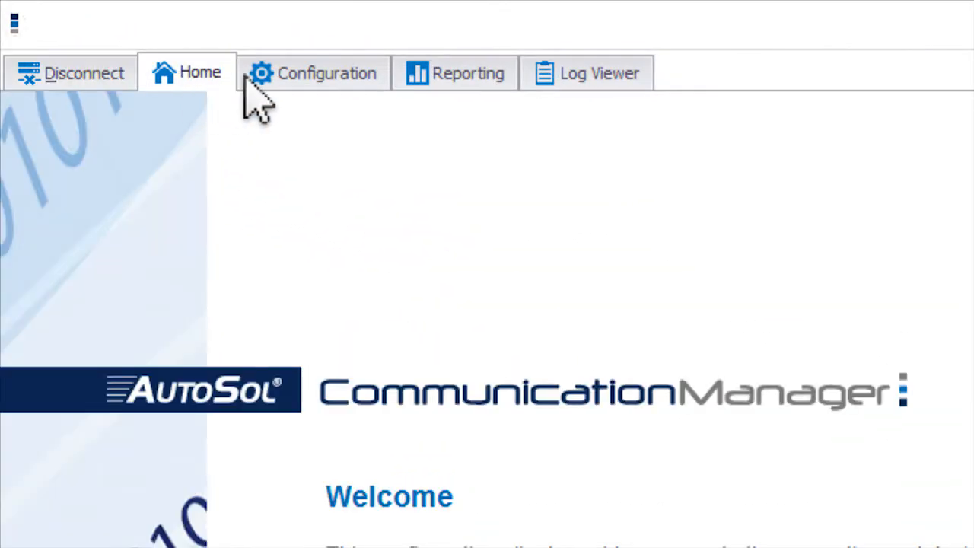
View the Reporting and Log Viewer pages, then show the Configuration object tree.
click(455, 72)
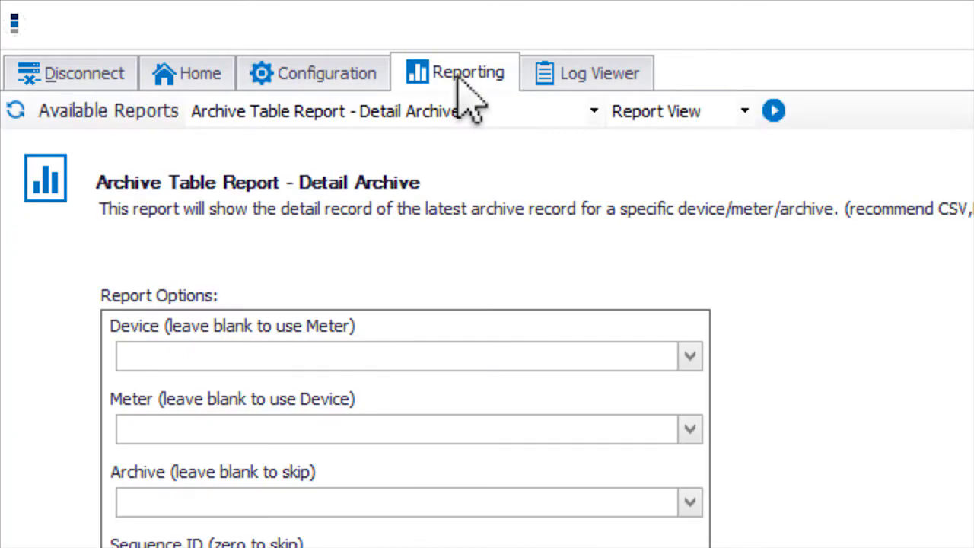
mouse_move(590, 99)
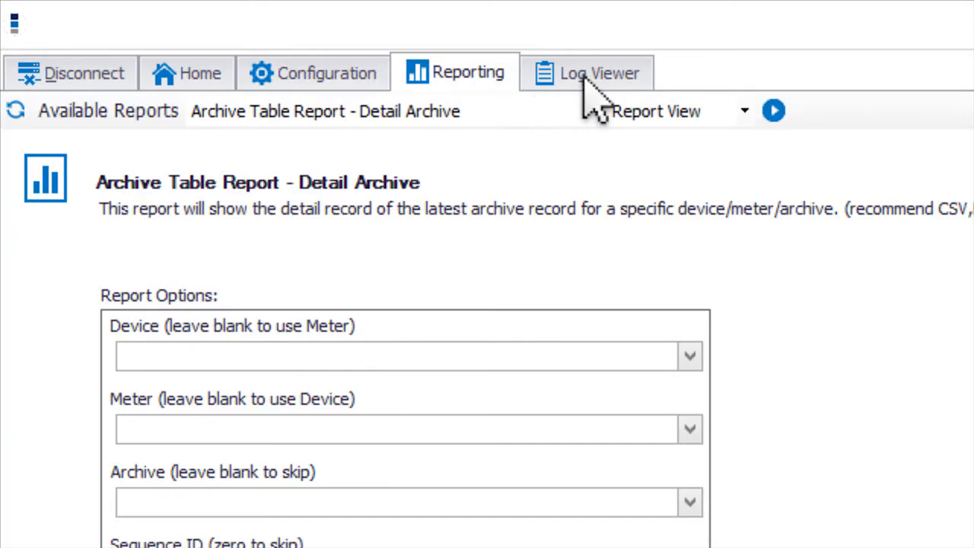
click(592, 72)
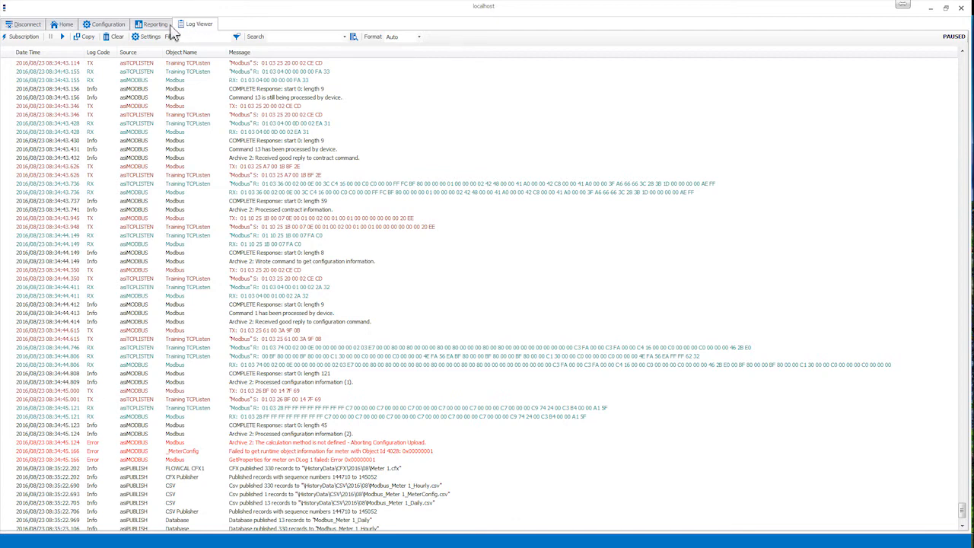
click(105, 24)
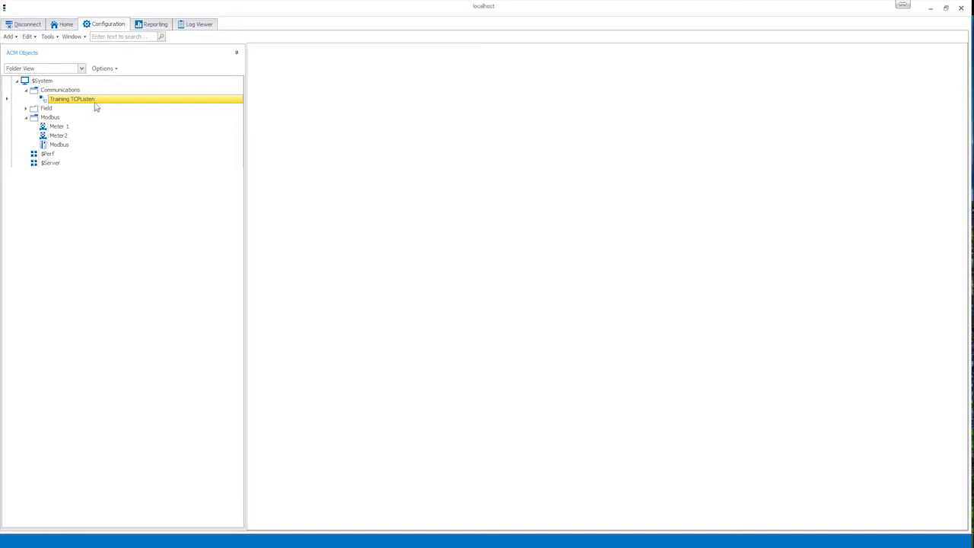
Open Modbus and Training TCPListen configurations and view the listener's Options logging settings.
double_click(58, 134)
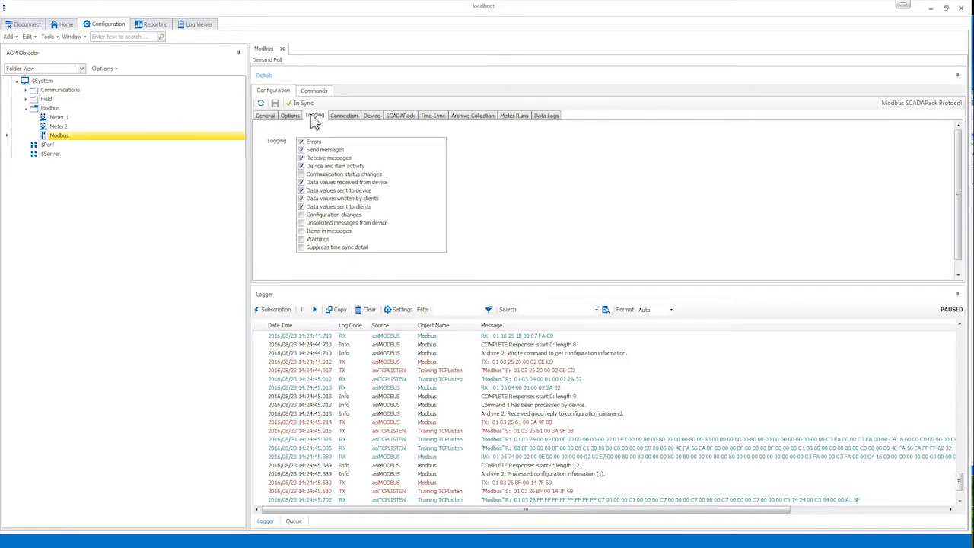
click(71, 99)
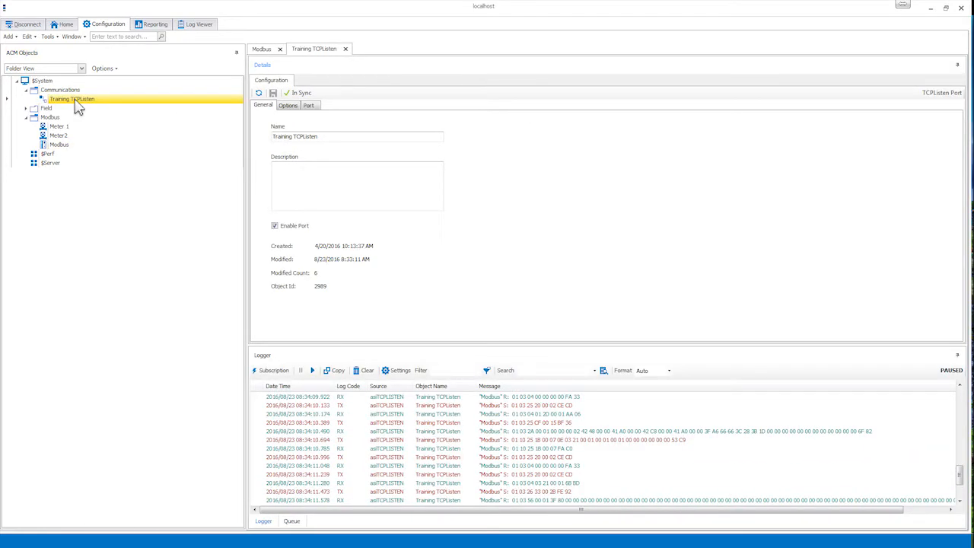
click(288, 105)
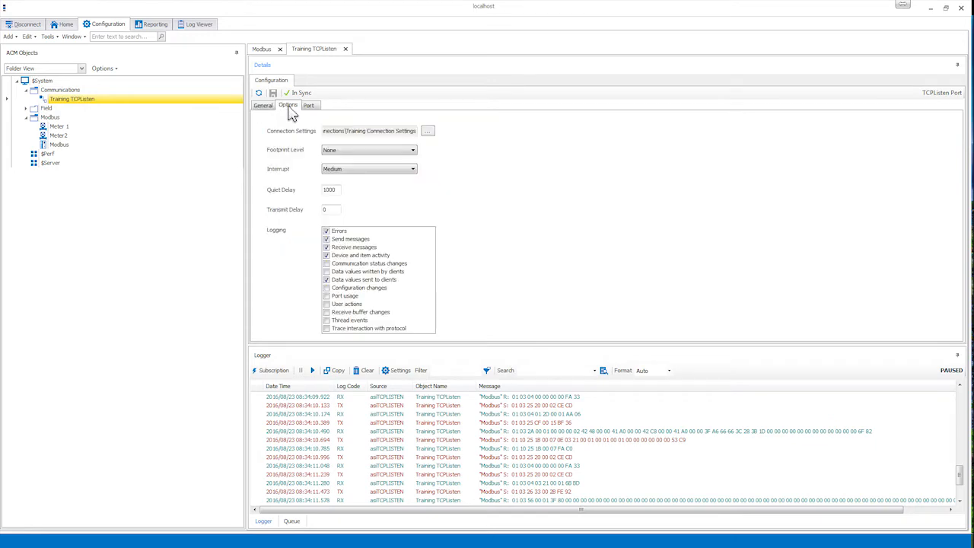
mouse_move(261, 82)
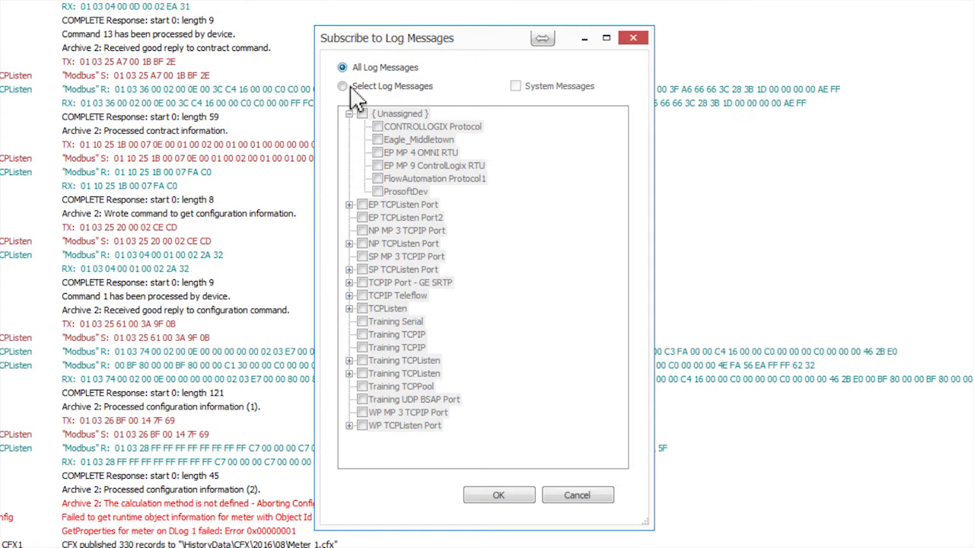
click(341, 85)
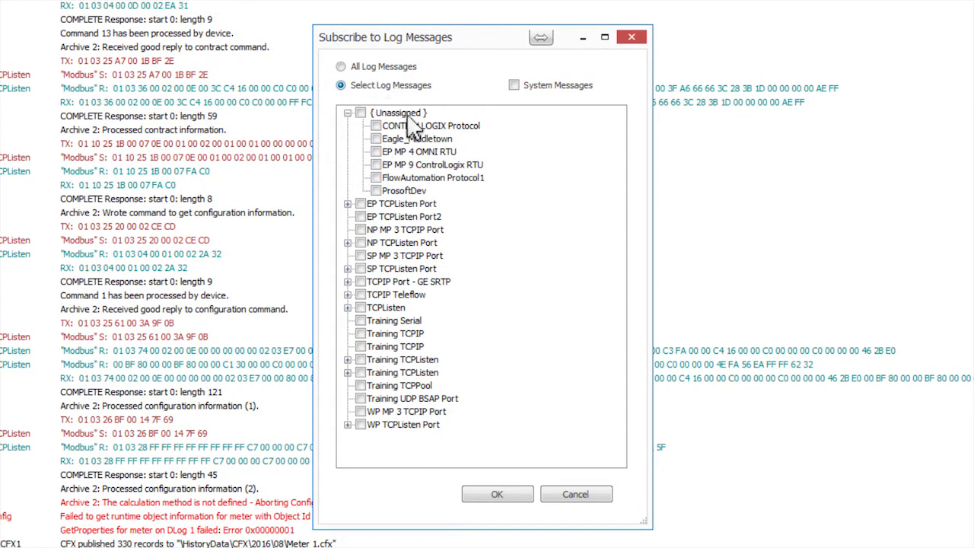
mouse_move(414, 300)
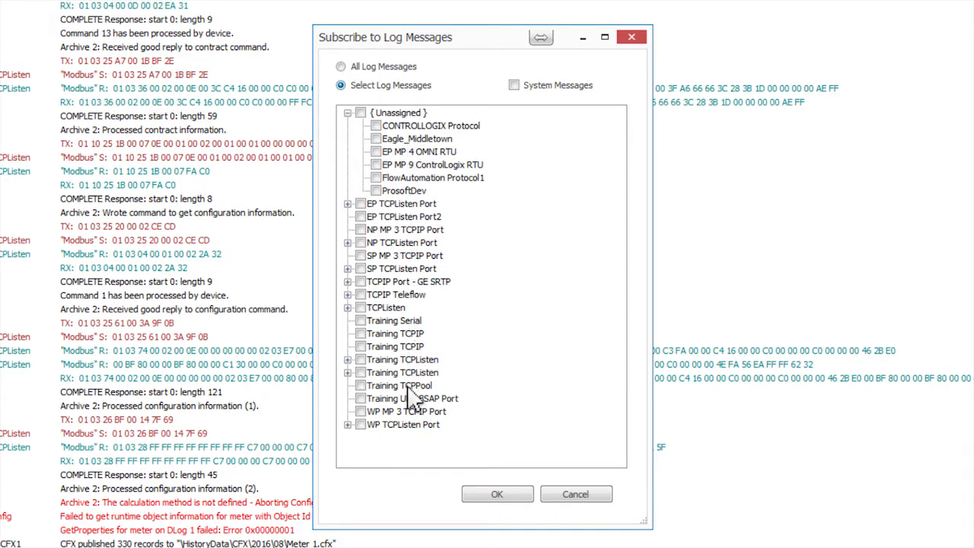
mouse_move(410, 438)
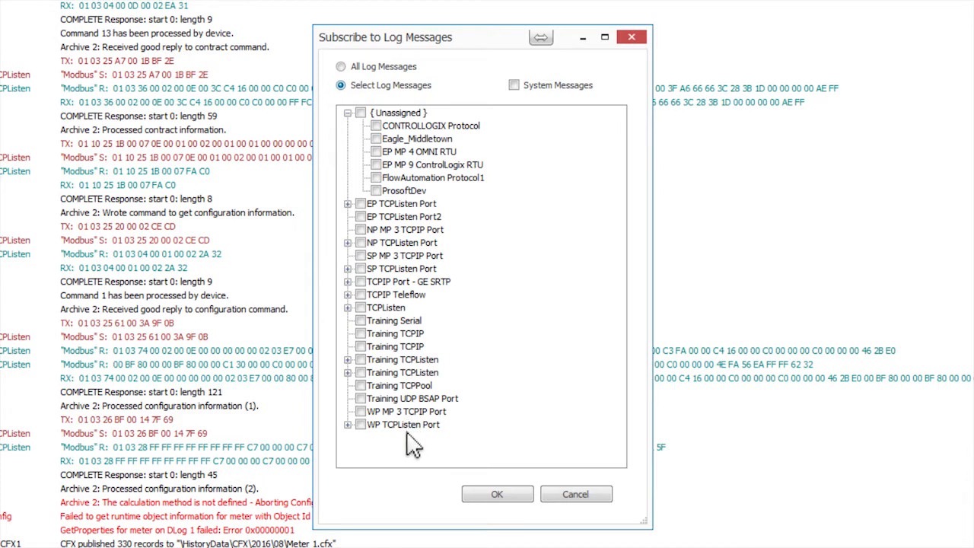
mouse_move(496, 494)
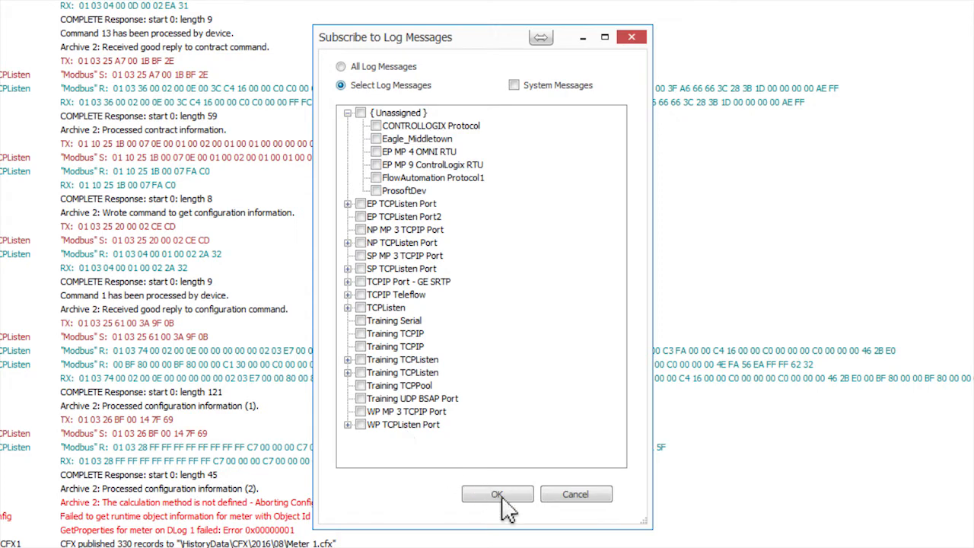
mouse_move(592, 506)
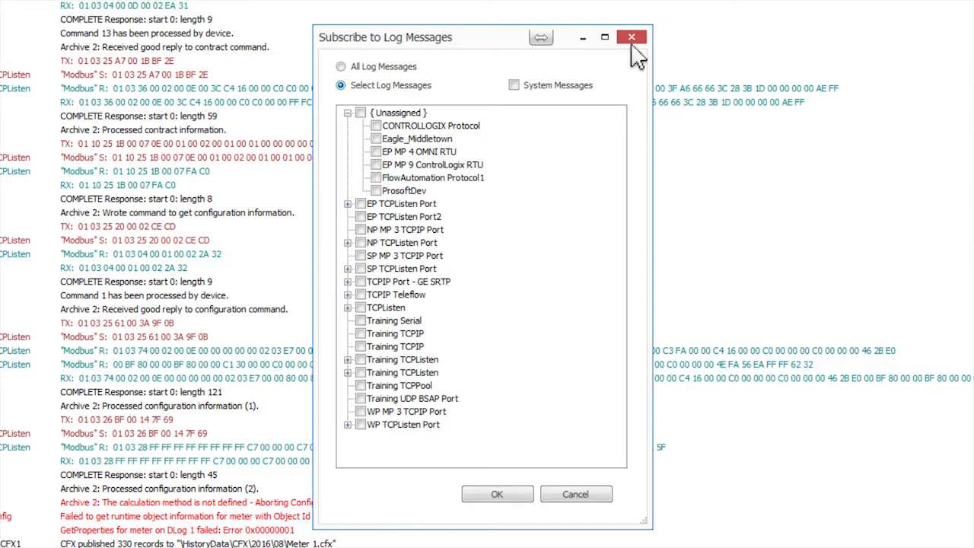
Close the Subscribe to Log Messages dialog and pause the live log stream.
click(631, 37)
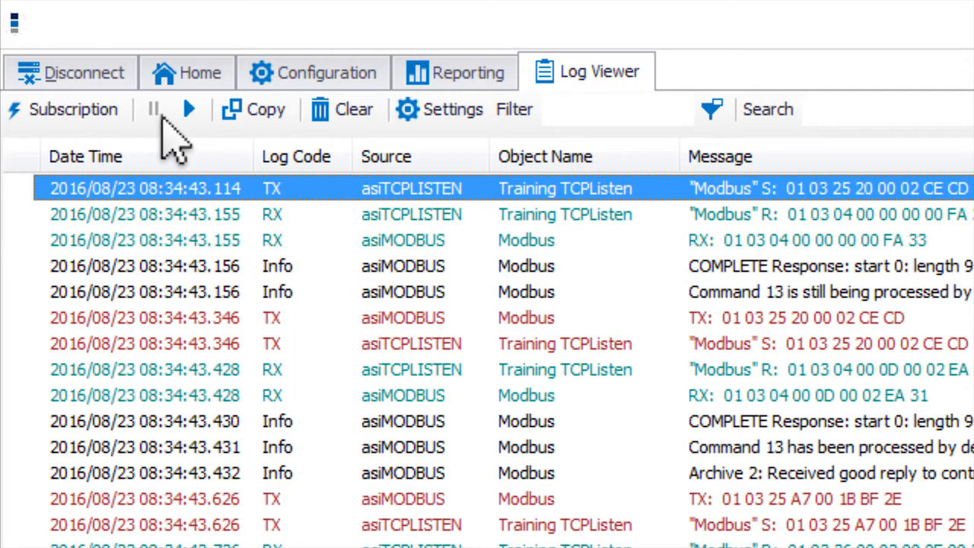
click(188, 109)
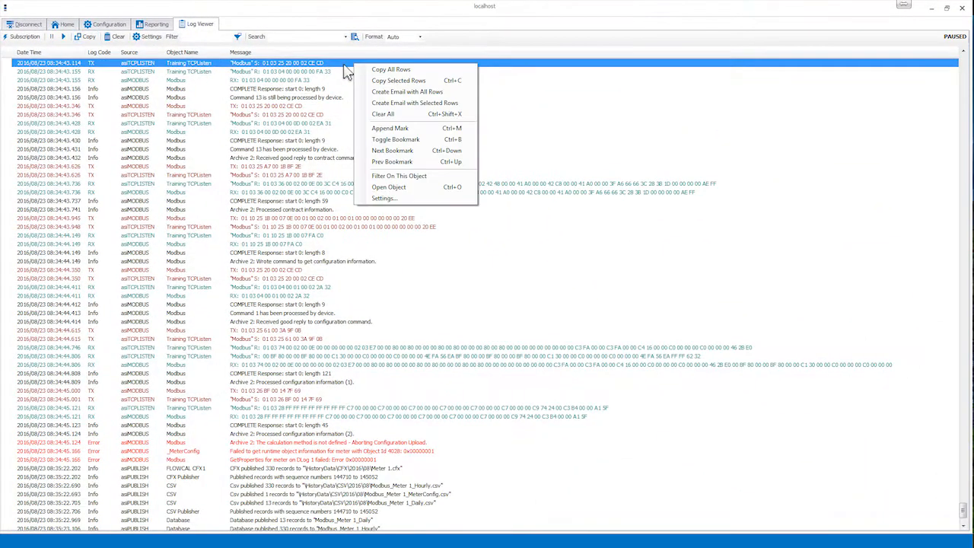
mouse_move(369, 70)
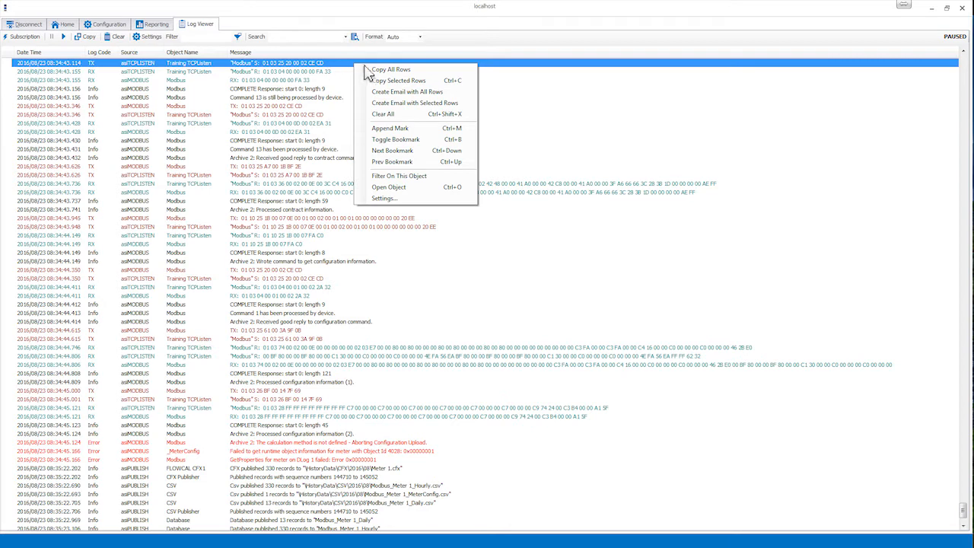
Copy all log rows to the clipboard, then select individual log entries.
click(404, 74)
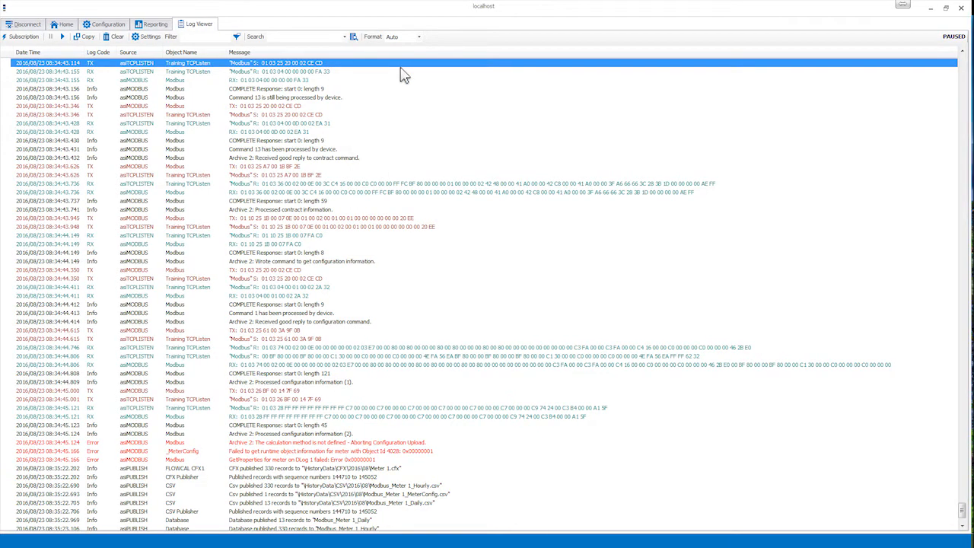
mouse_move(346, 71)
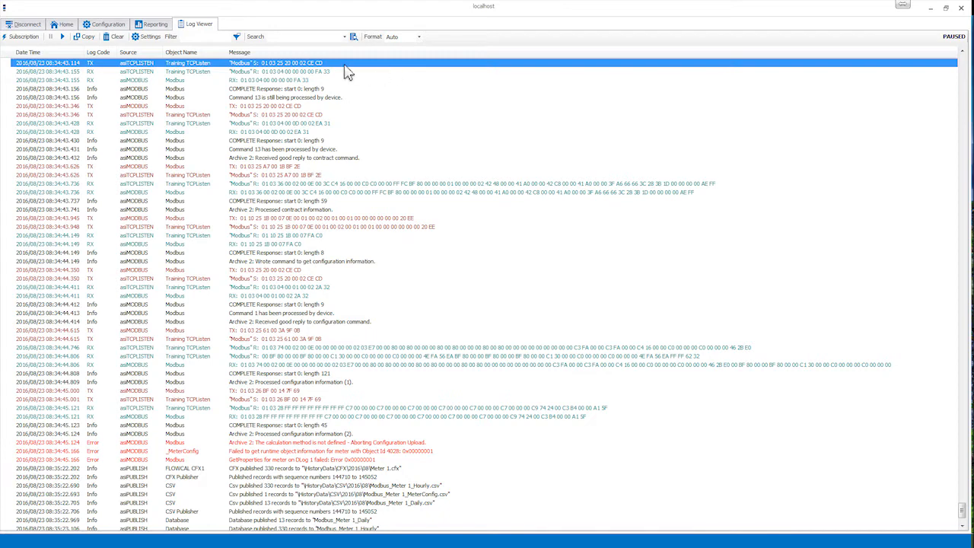
mouse_move(344, 70)
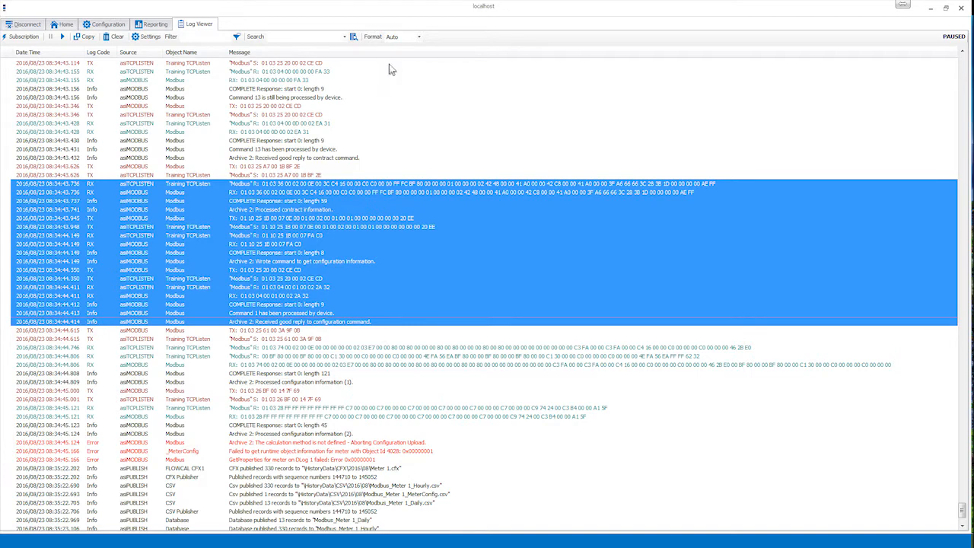
click(304, 62)
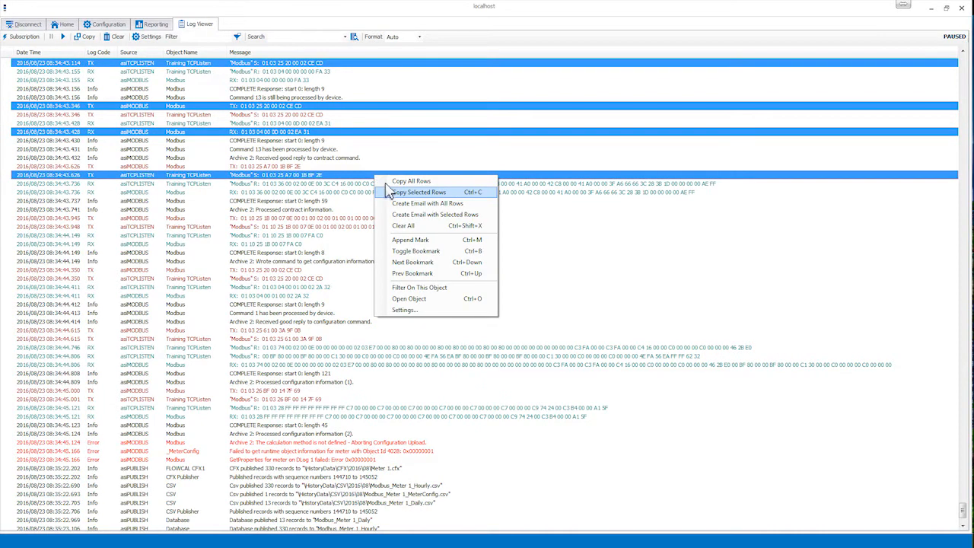
mouse_move(411, 198)
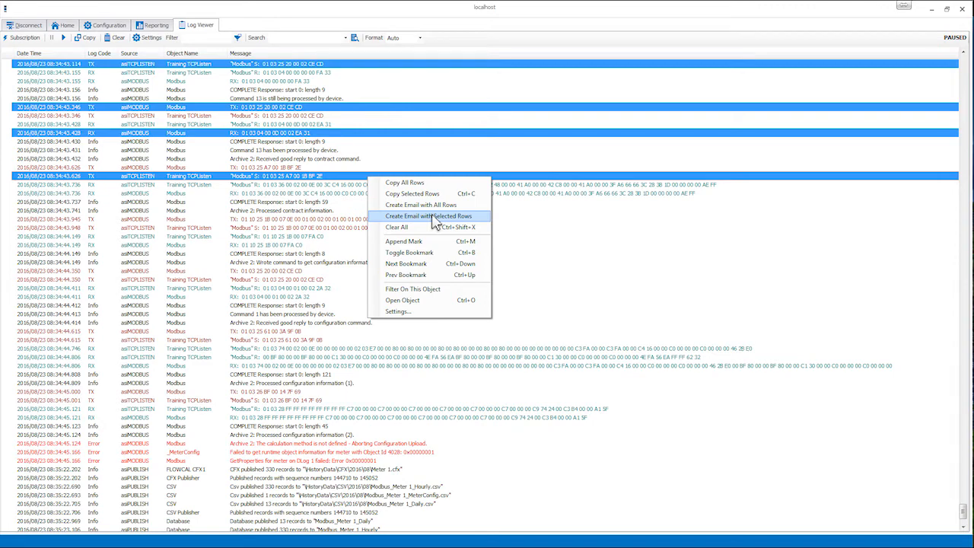
Create a Support Help email with the selected rows attached, review it, and close unsent.
click(428, 216)
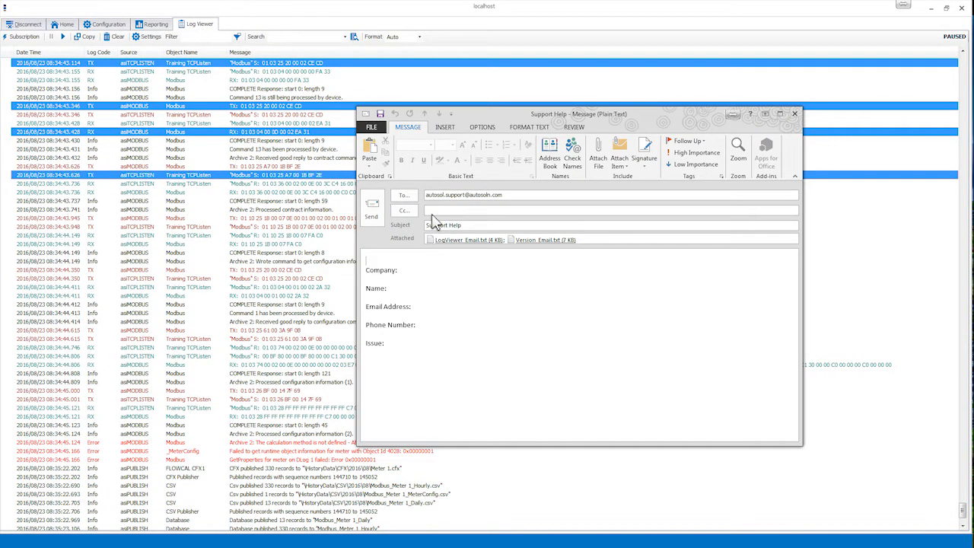
click(736, 150)
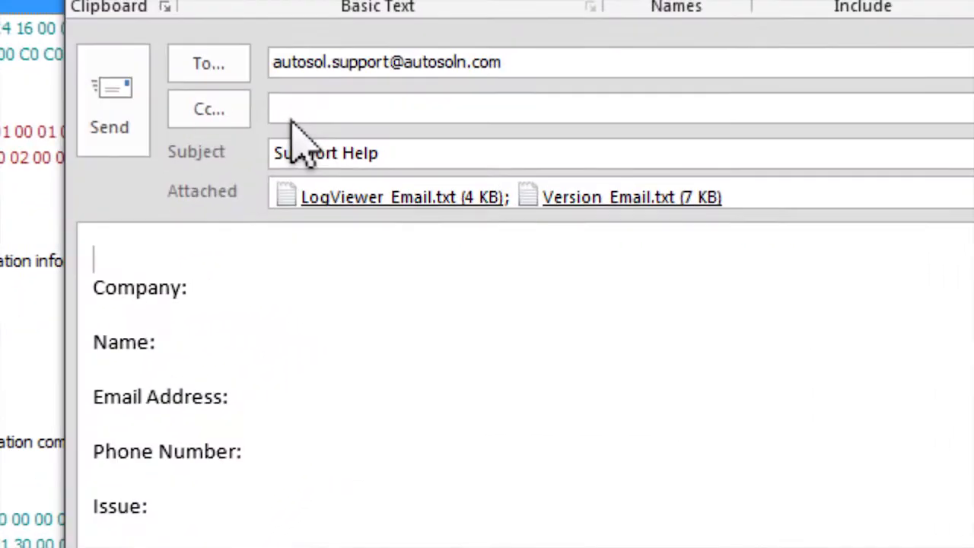
mouse_move(399, 221)
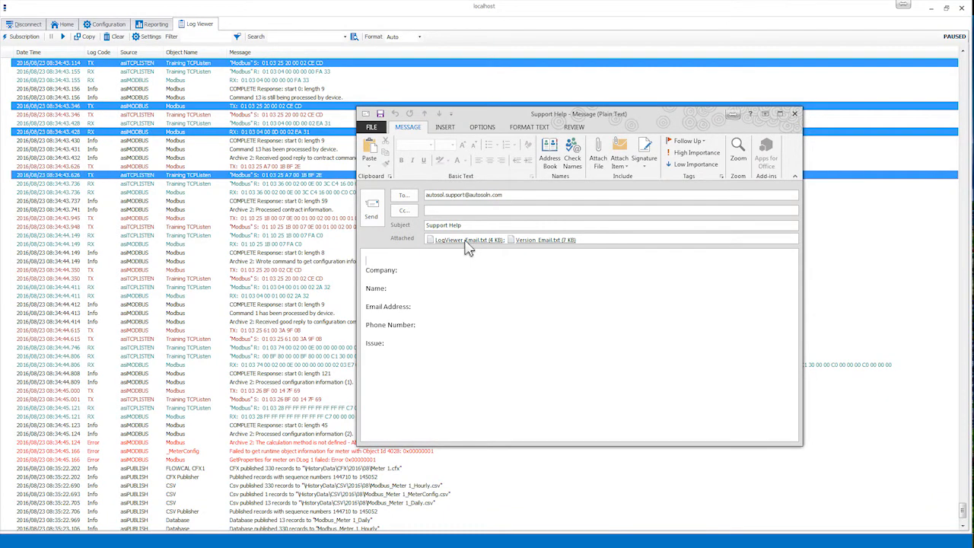
mouse_move(746, 140)
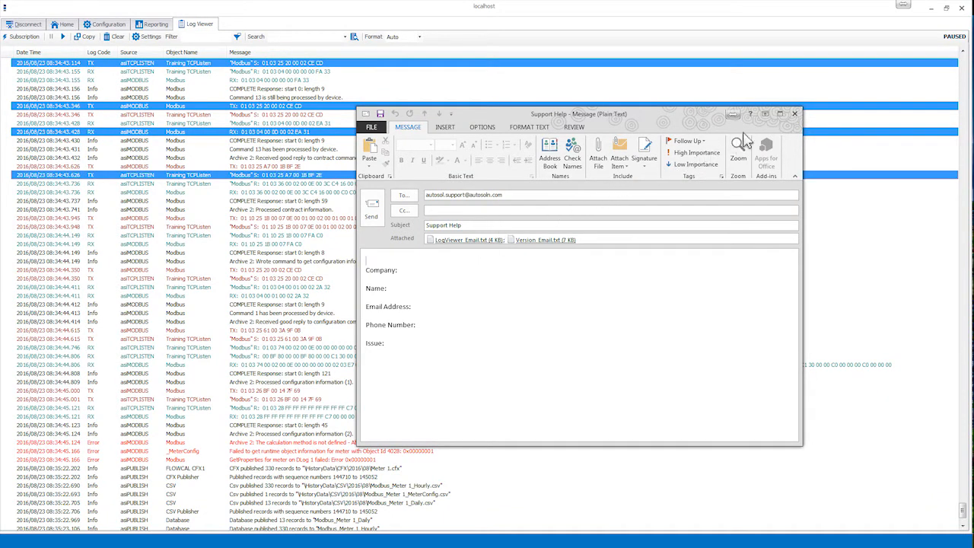
click(794, 114)
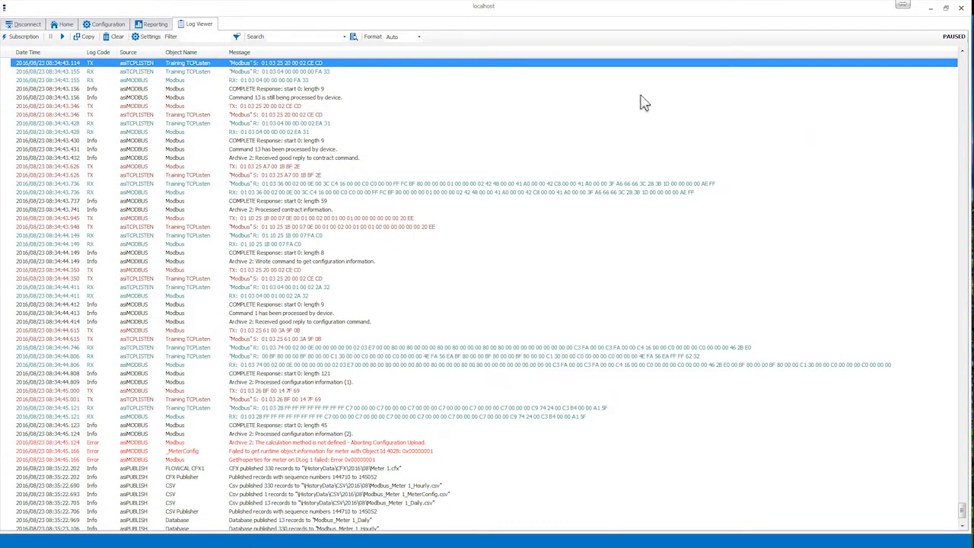
Clear all rows from the log viewer with Clear All (Ctrl+Shift+X).
click(114, 36)
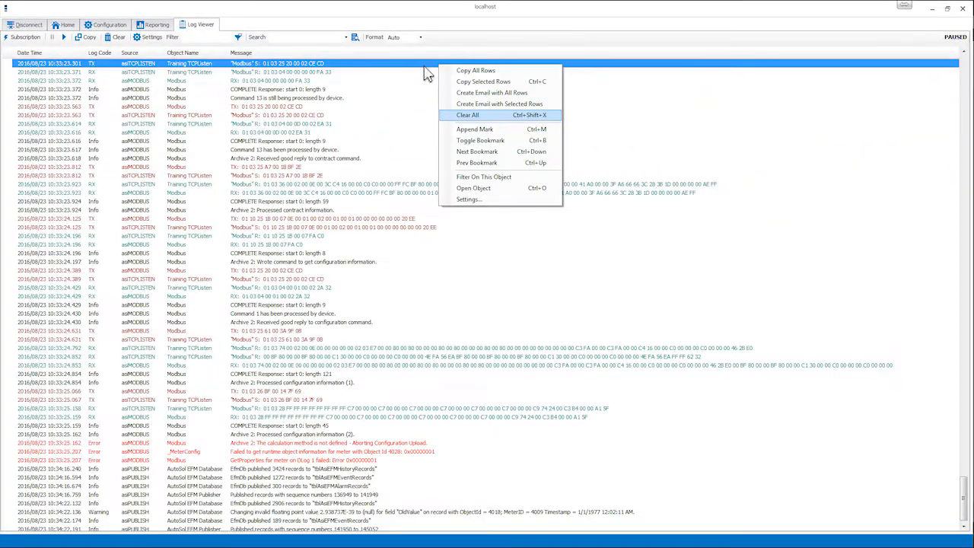
mouse_move(486, 119)
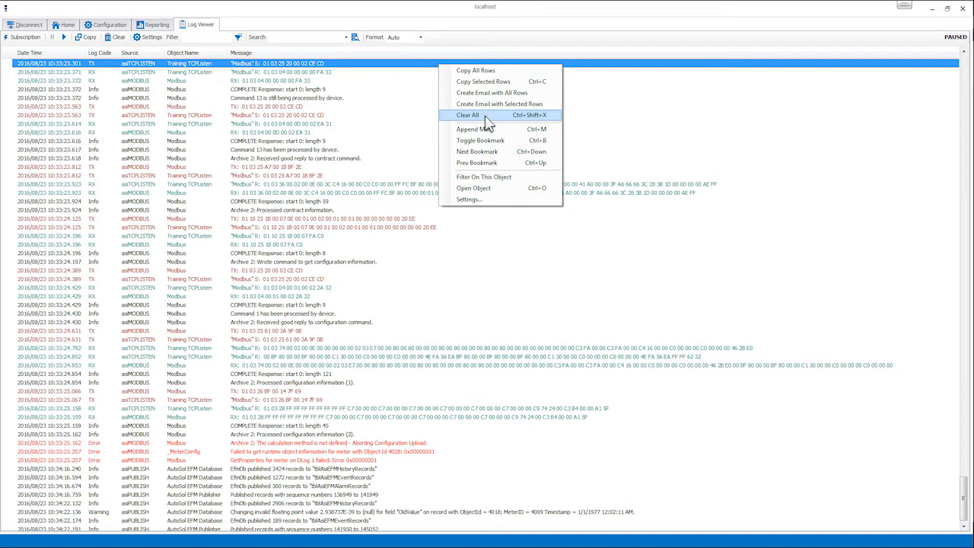
click(468, 114)
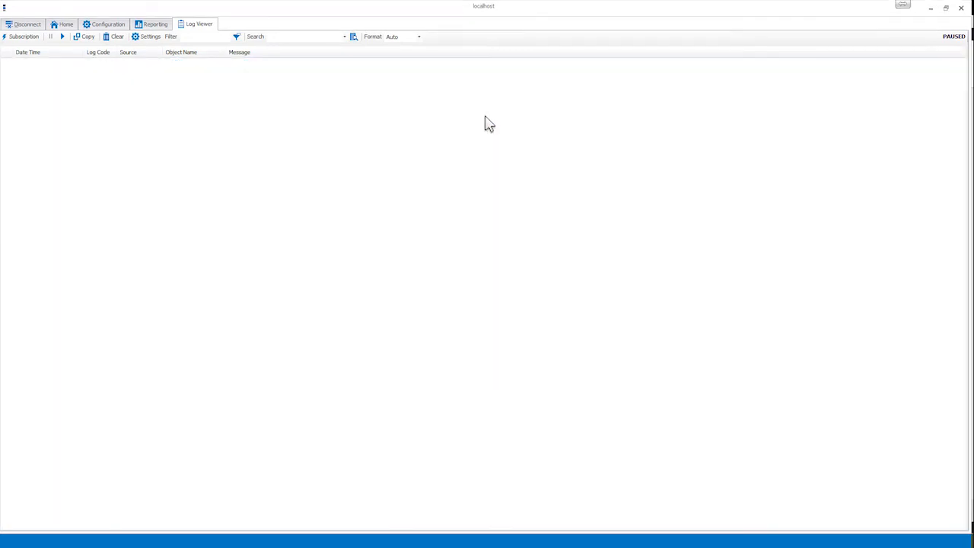
click(62, 36)
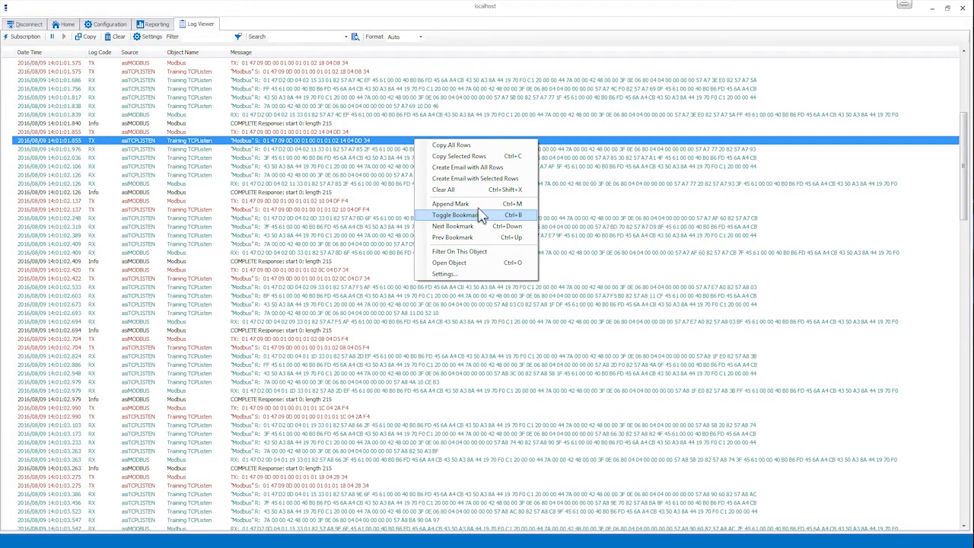
Toggle bookmarks on log entries, starting with the TX entry at 14:01:01.855.
click(601, 288)
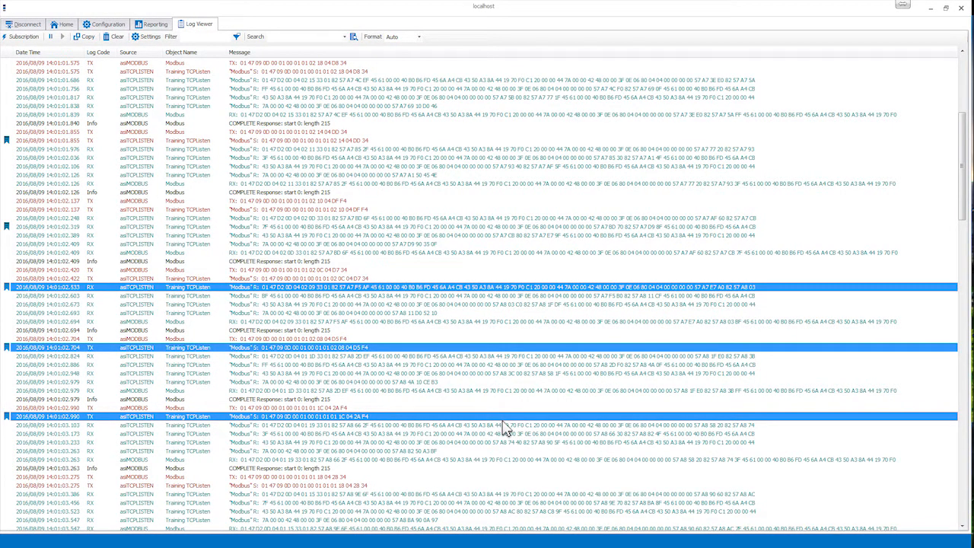
right_click(461, 287)
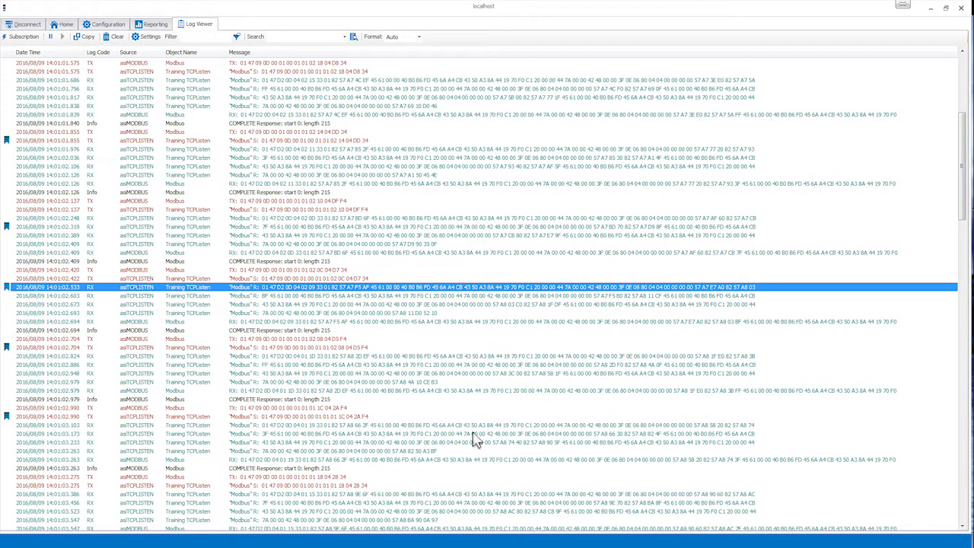
click(50, 36)
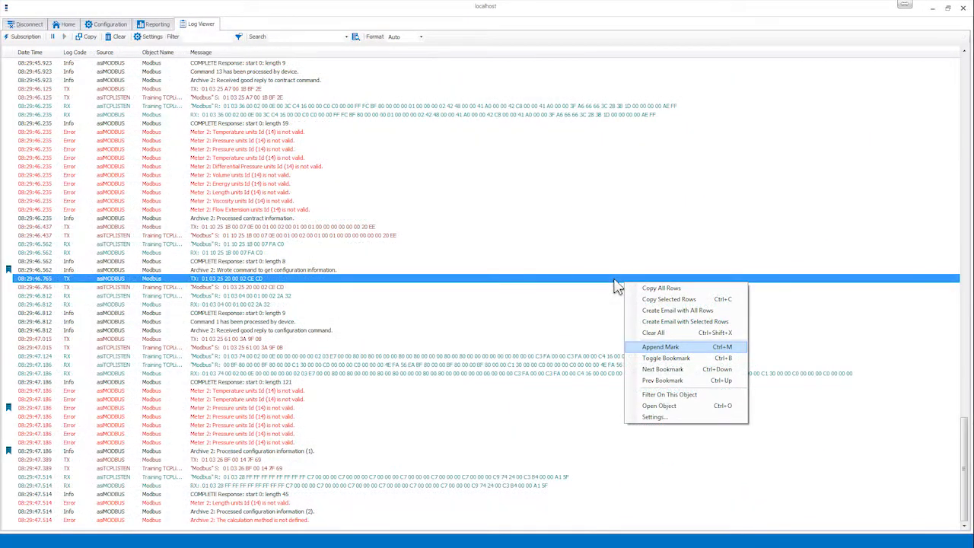
mouse_move(689, 354)
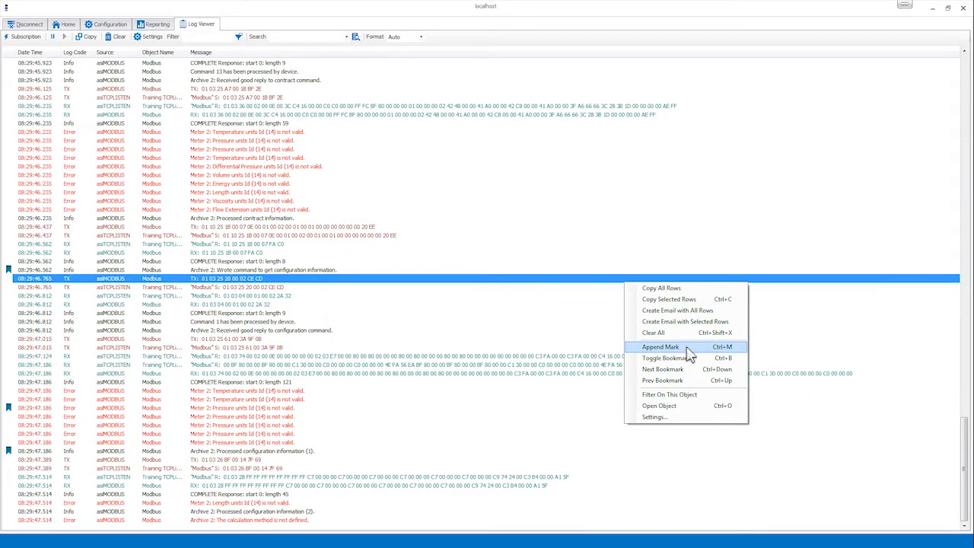
Append equals-sign separator mark lines to the end of the paused log.
click(661, 347)
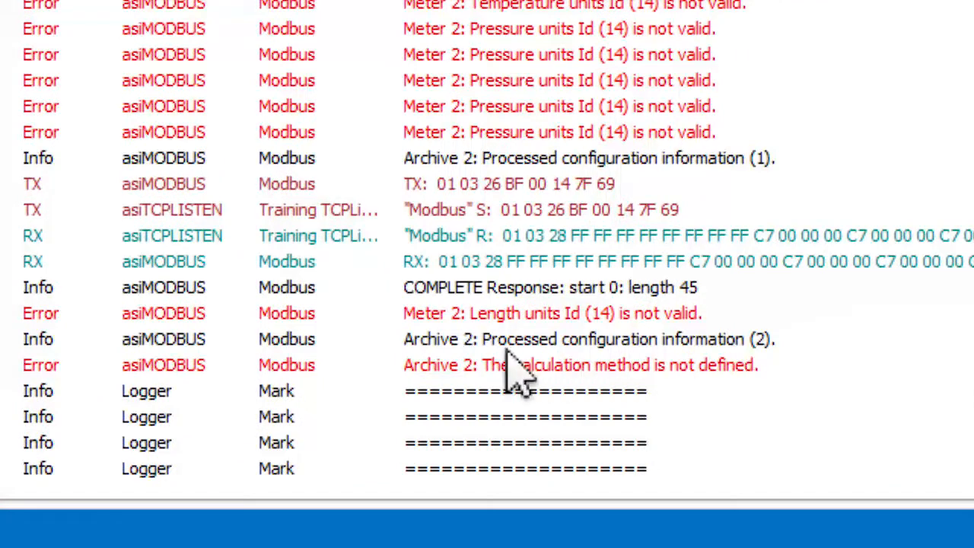
mouse_move(707, 423)
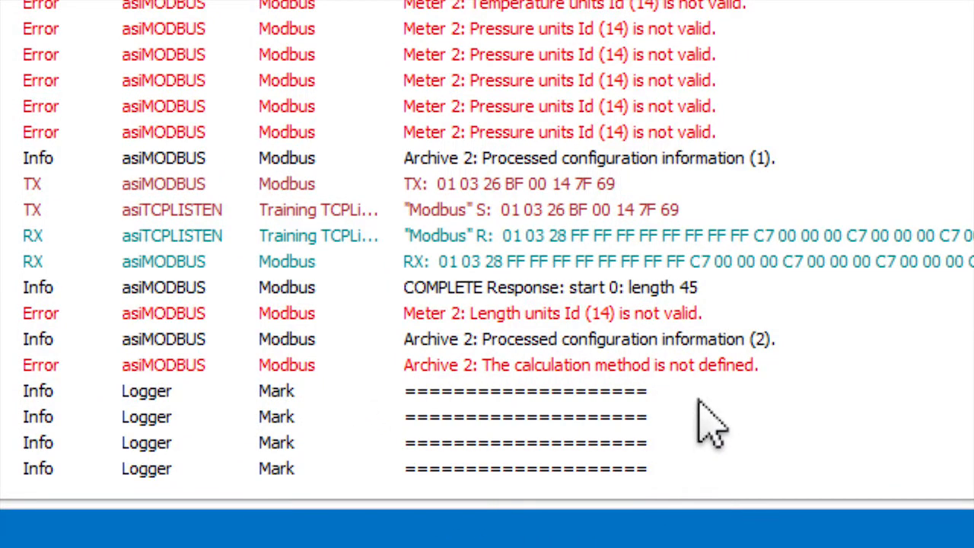
mouse_move(708, 407)
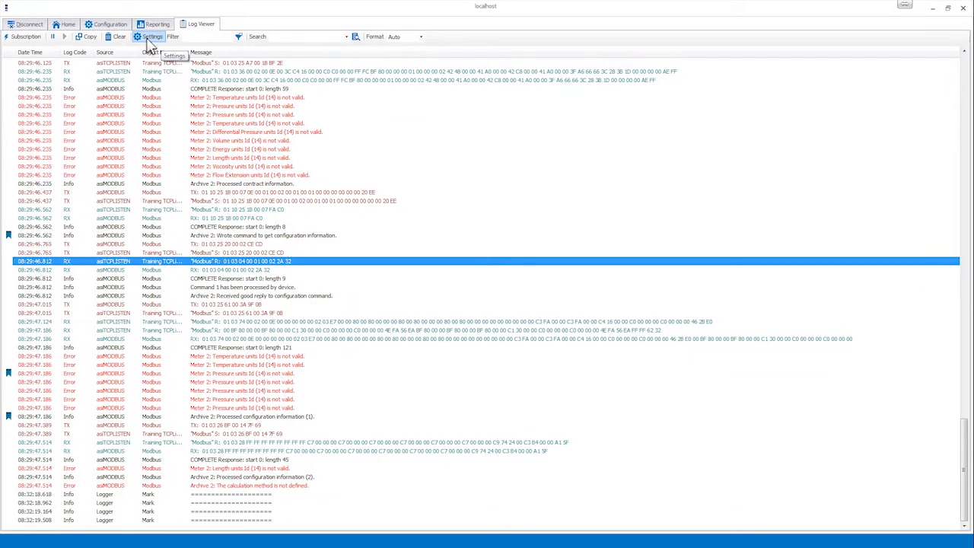
mouse_move(399, 209)
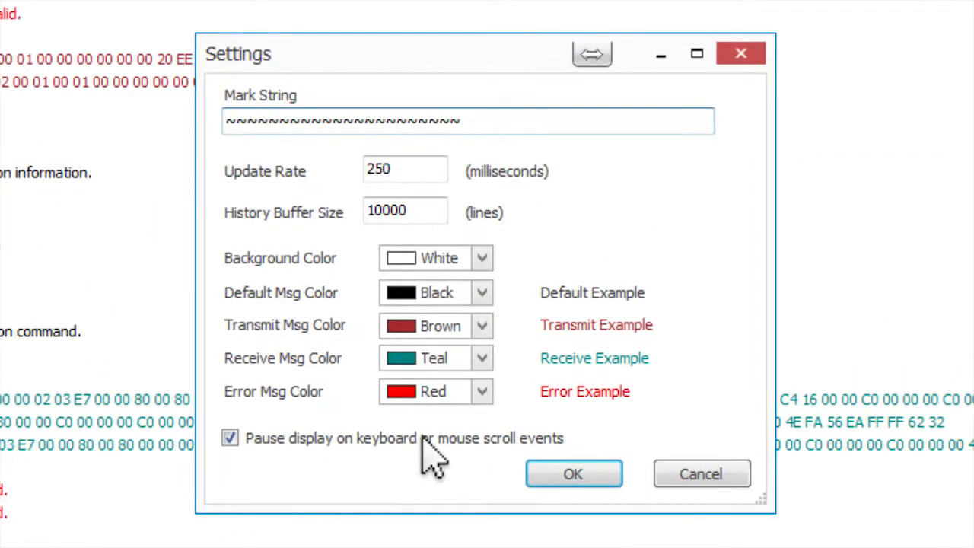
mouse_move(434, 137)
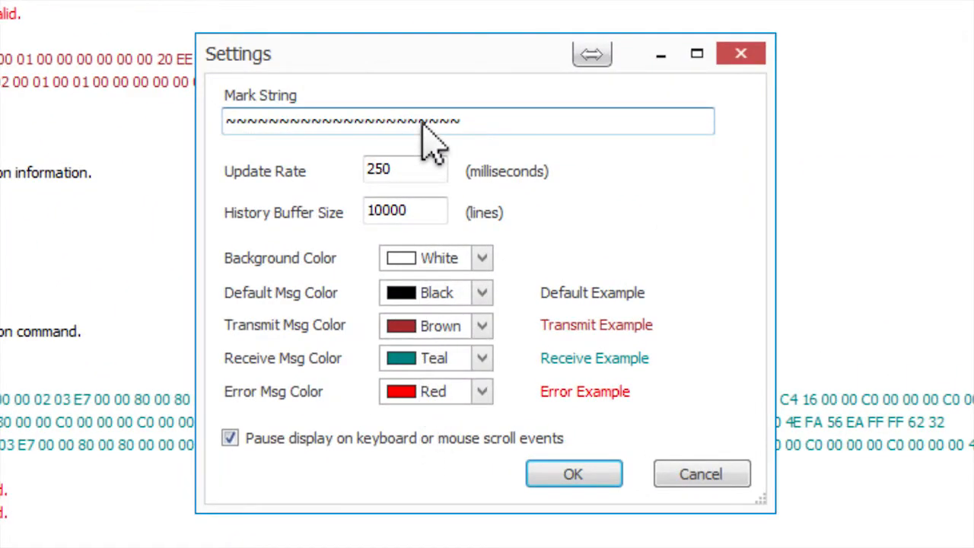
Select the equals-sign mark string in the log viewer settings.
triple_click(342, 121)
text(===================)
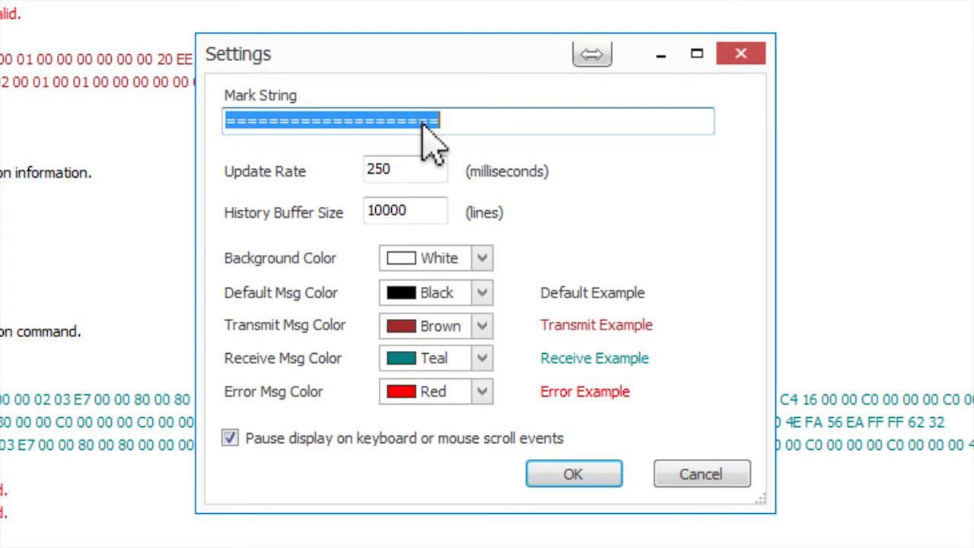
mouse_move(431, 194)
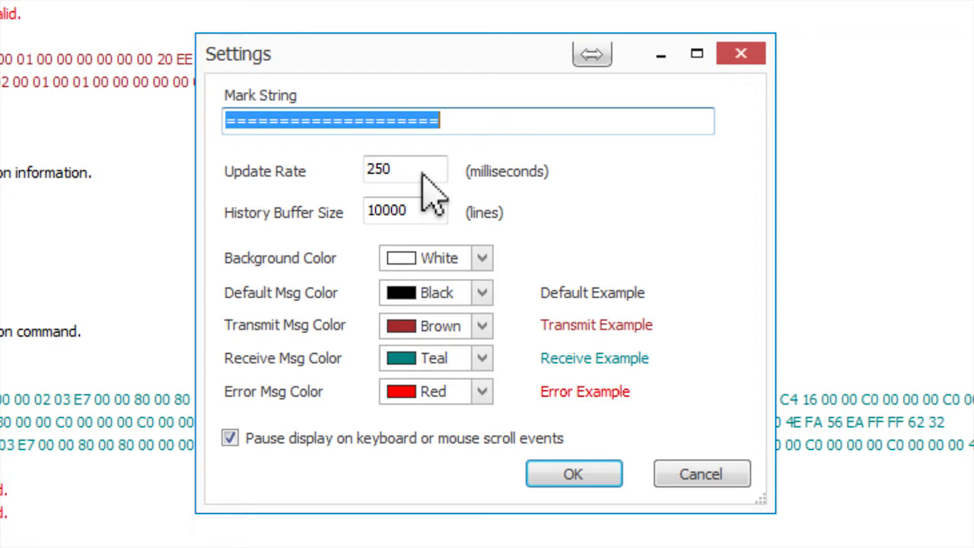
mouse_move(434, 228)
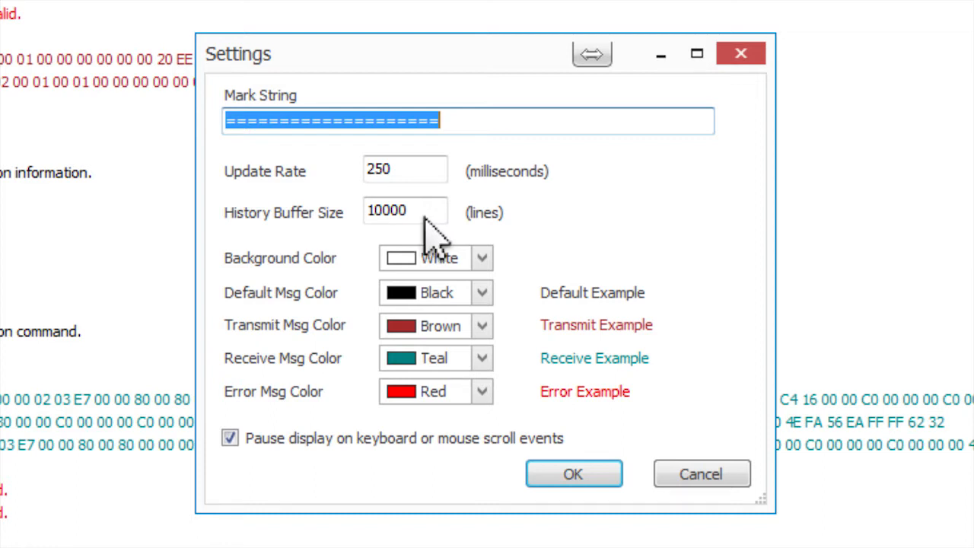
mouse_move(495, 331)
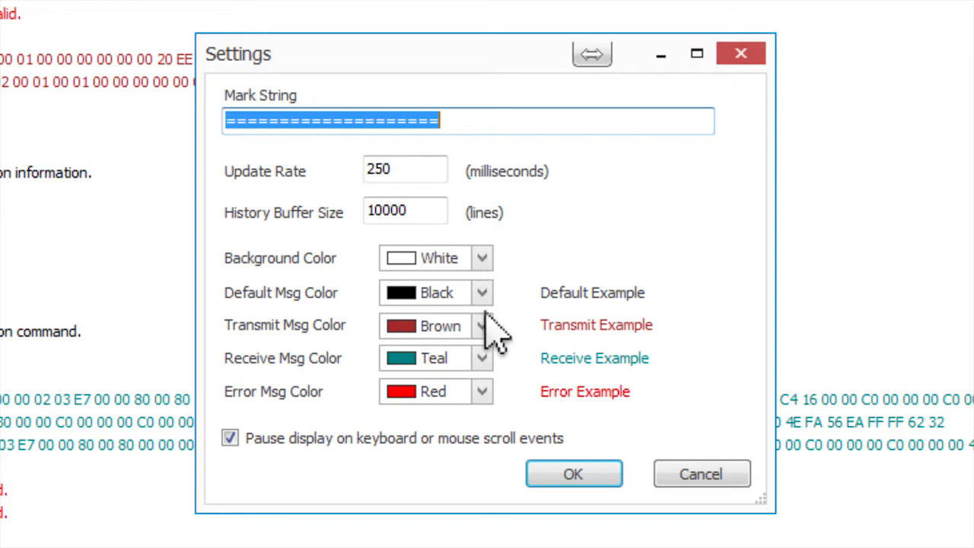
mouse_move(491, 419)
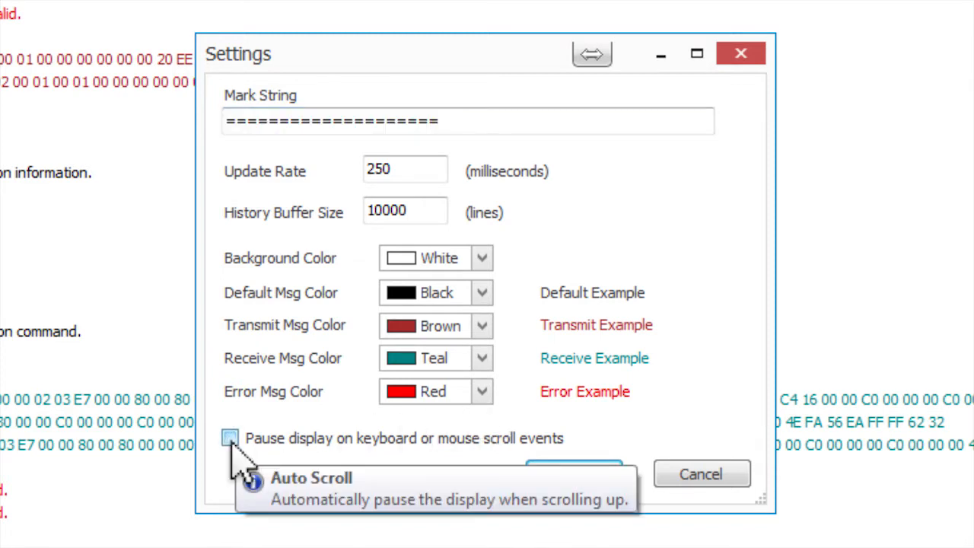
mouse_move(465, 297)
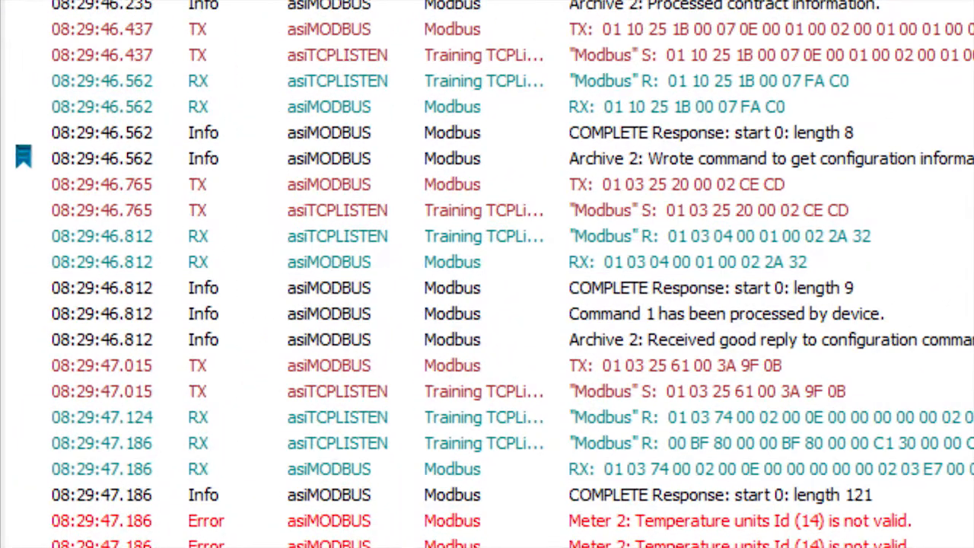
mouse_move(662, 149)
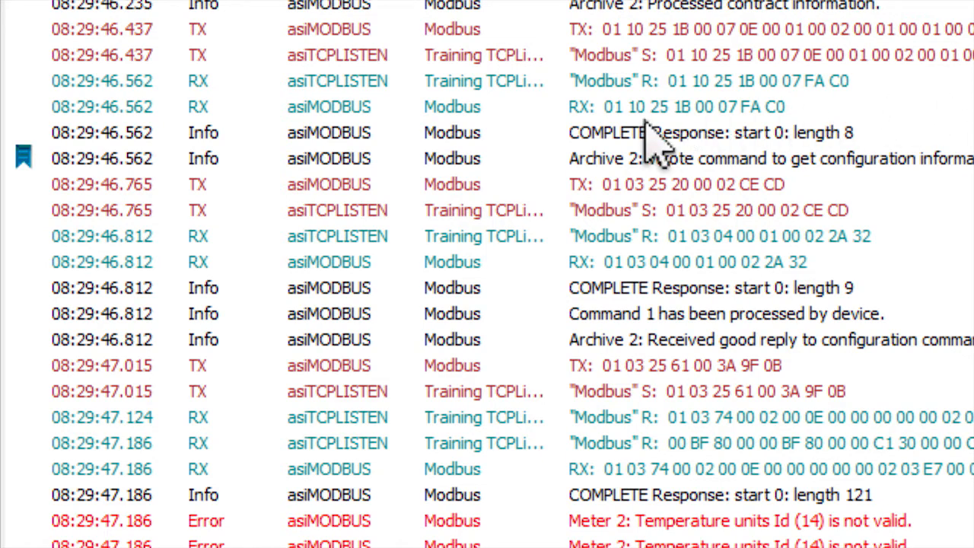
mouse_move(457, 160)
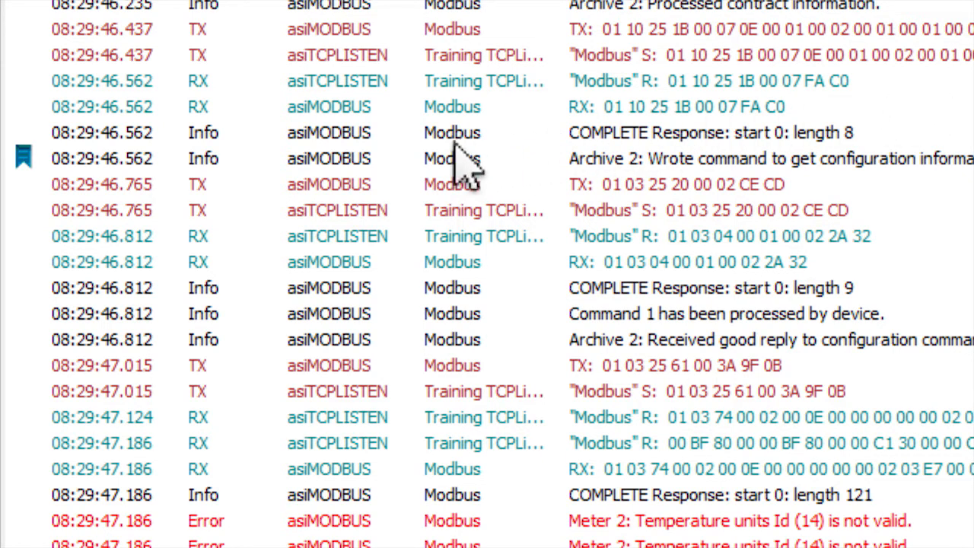
mouse_move(366, 263)
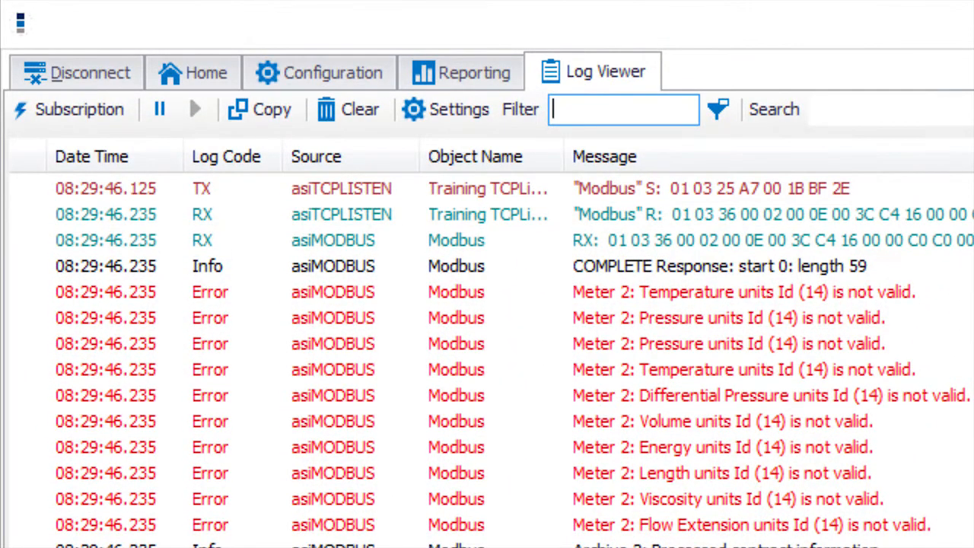
Filter the log on 'Listen' and scroll through the TCPListen entries.
text(Listen)
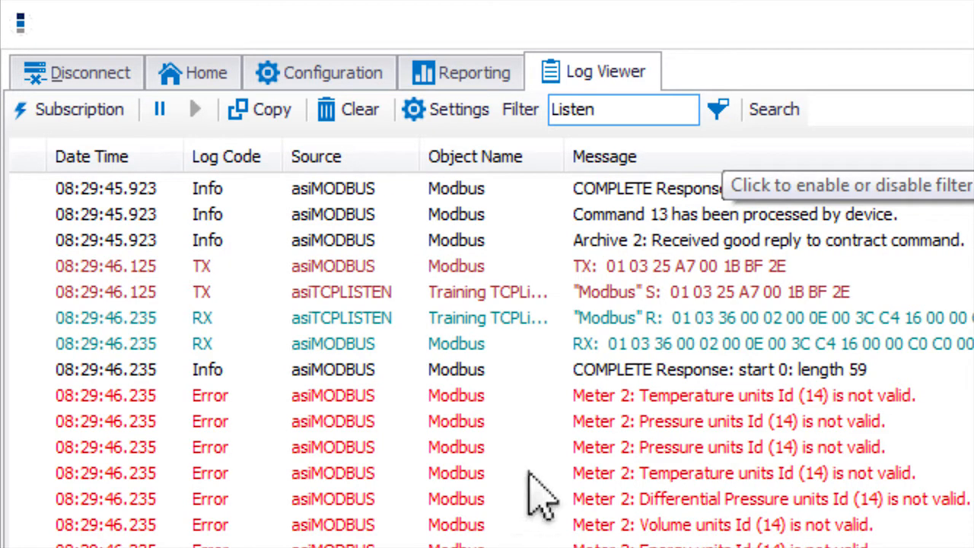
click(718, 109)
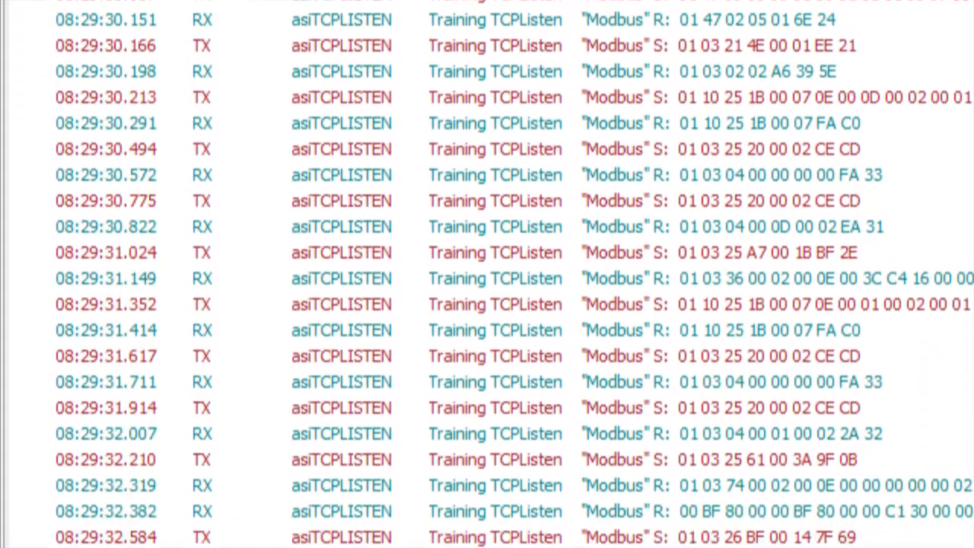
scroll(down, 3)
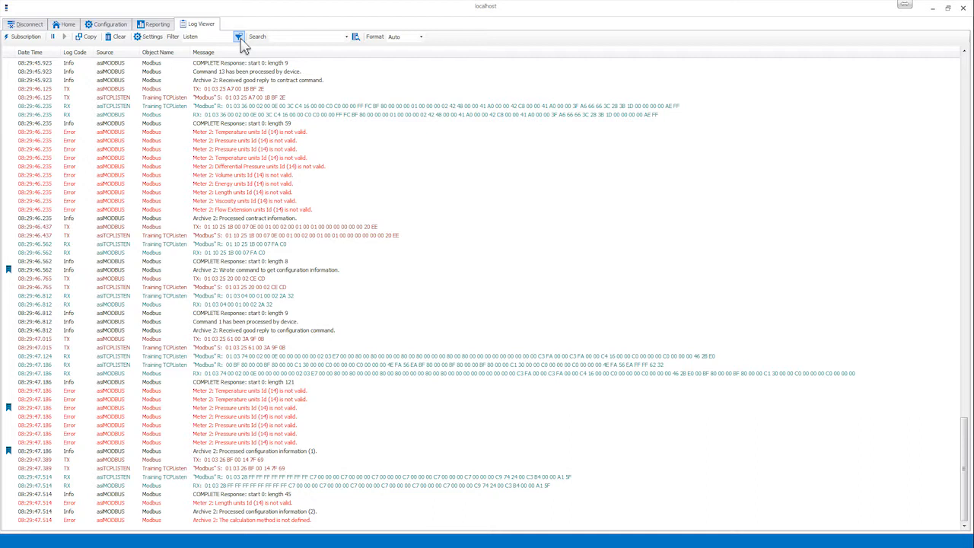
mouse_move(200, 160)
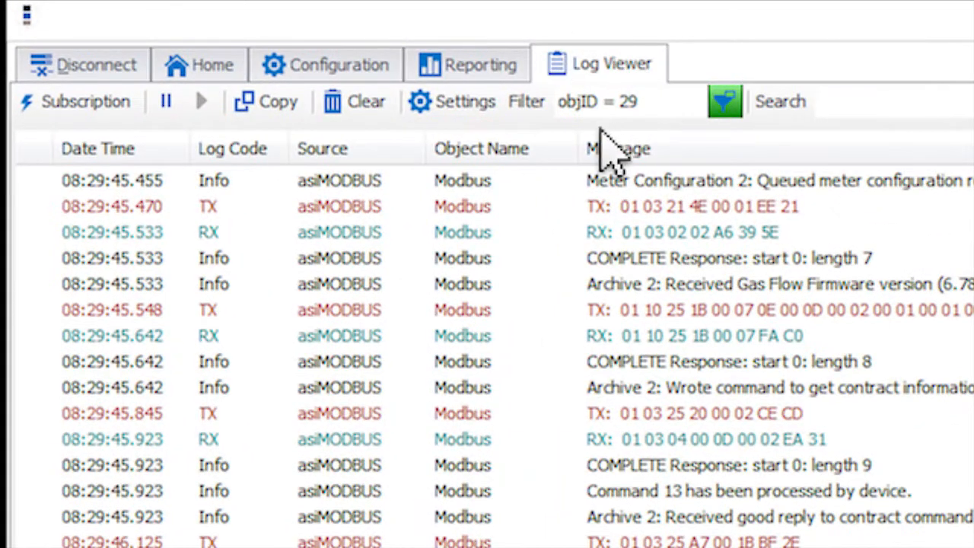
mouse_move(841, 149)
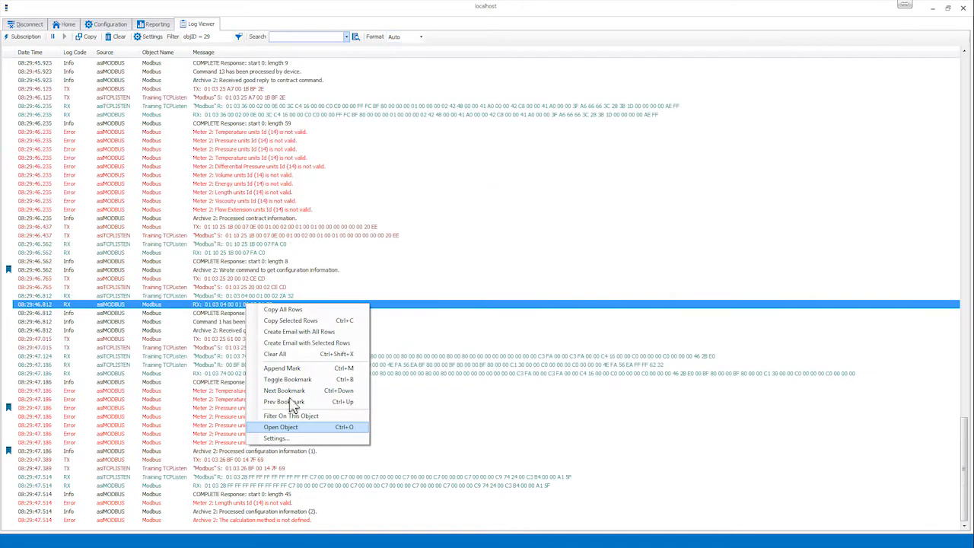
Open the Modbus object's configuration, then return to the Log Viewer tab.
click(280, 426)
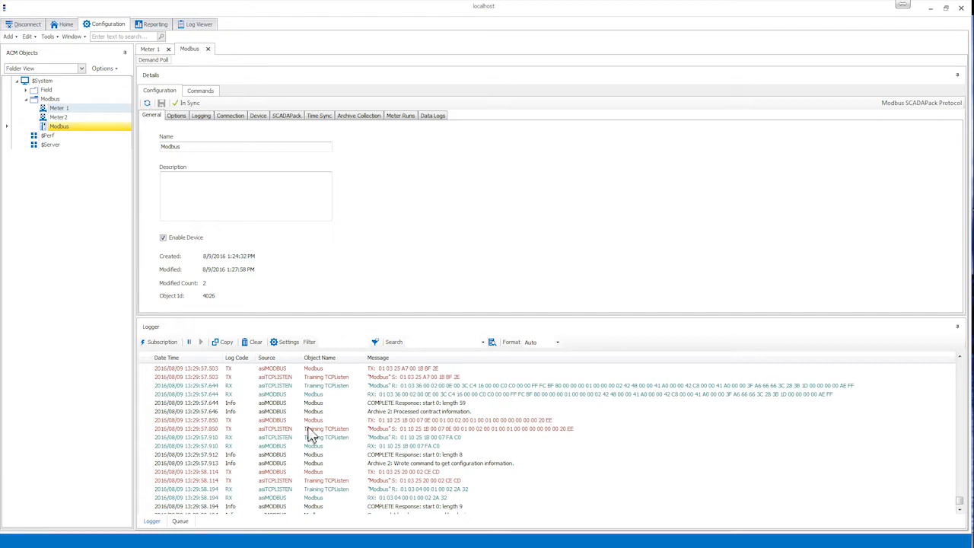
mouse_move(194, 39)
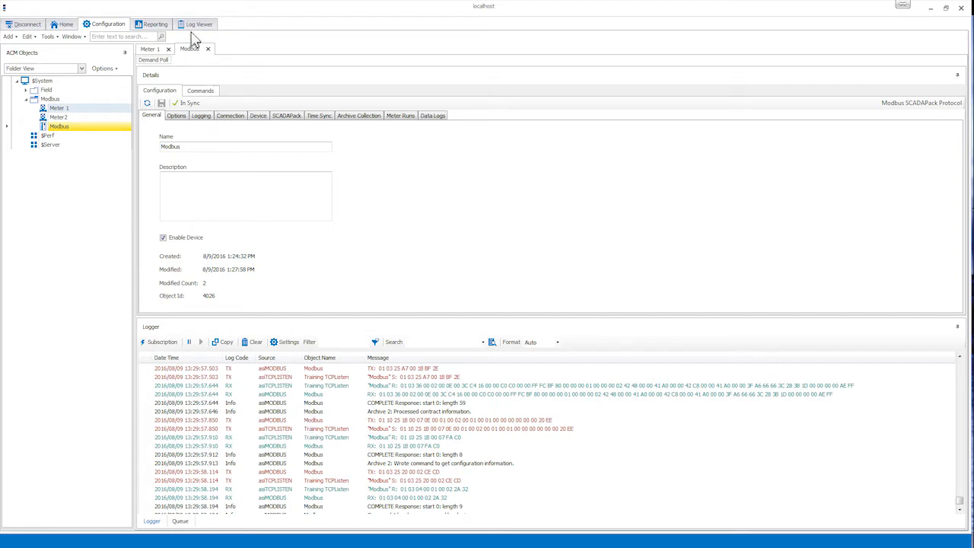
click(199, 24)
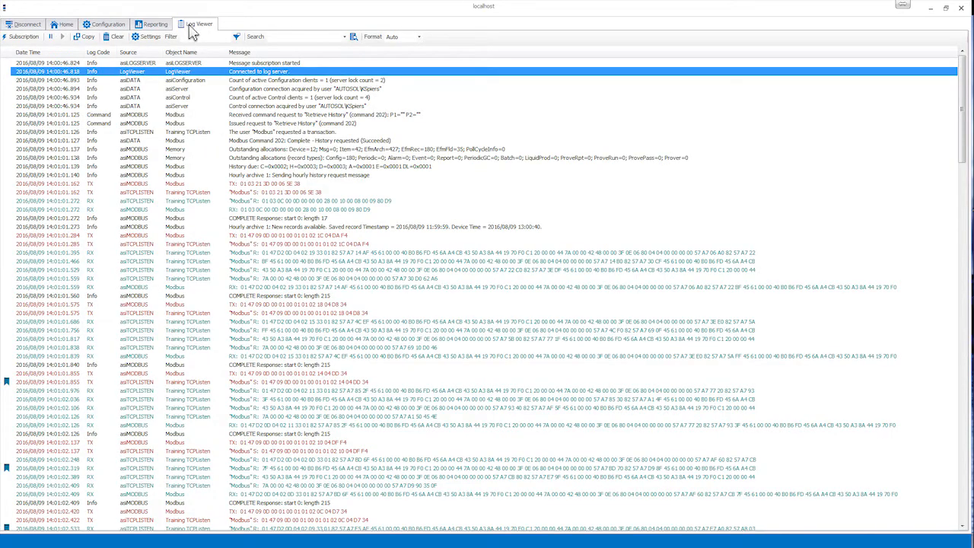